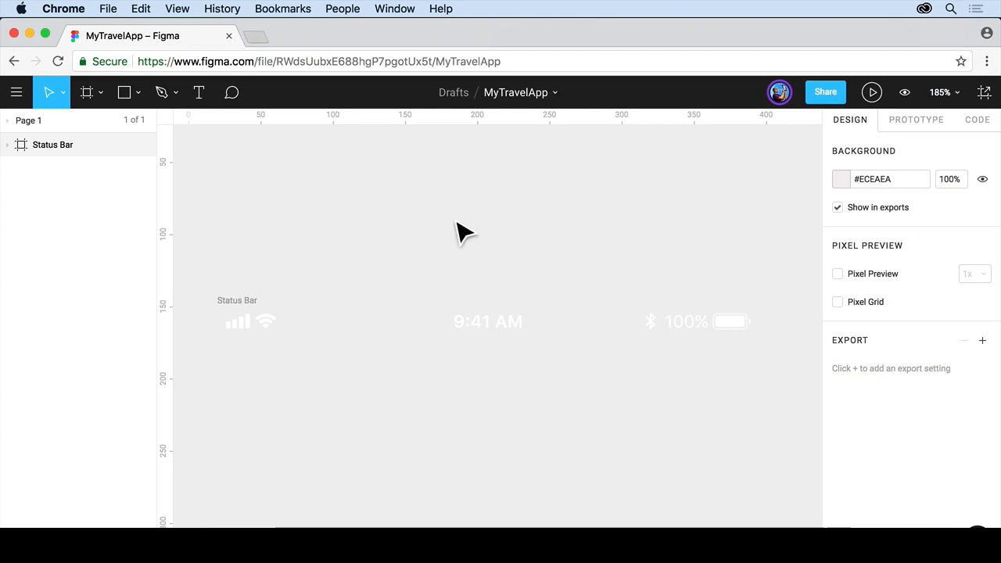
pyautogui.moveTo(332, 269)
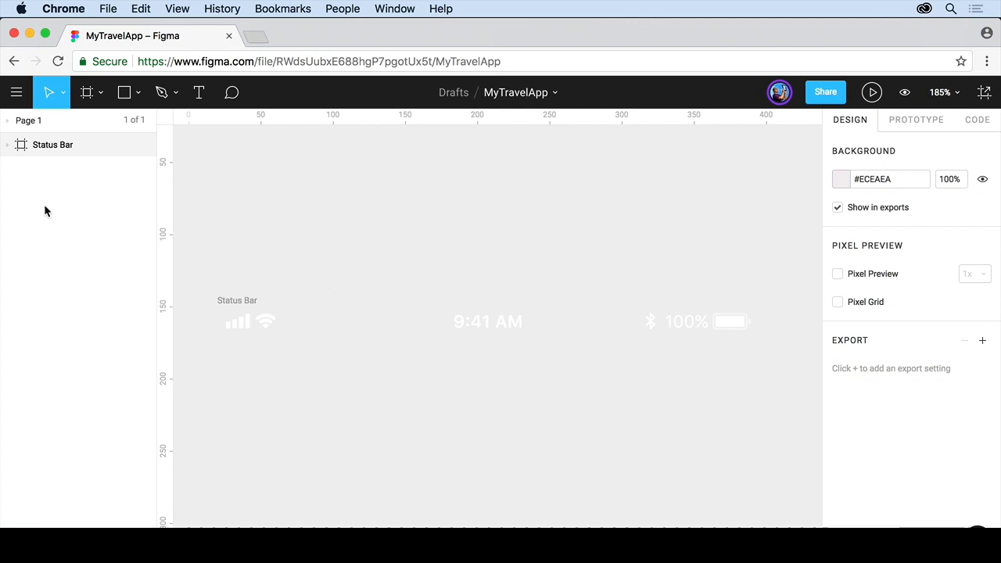
pyautogui.moveTo(54, 251)
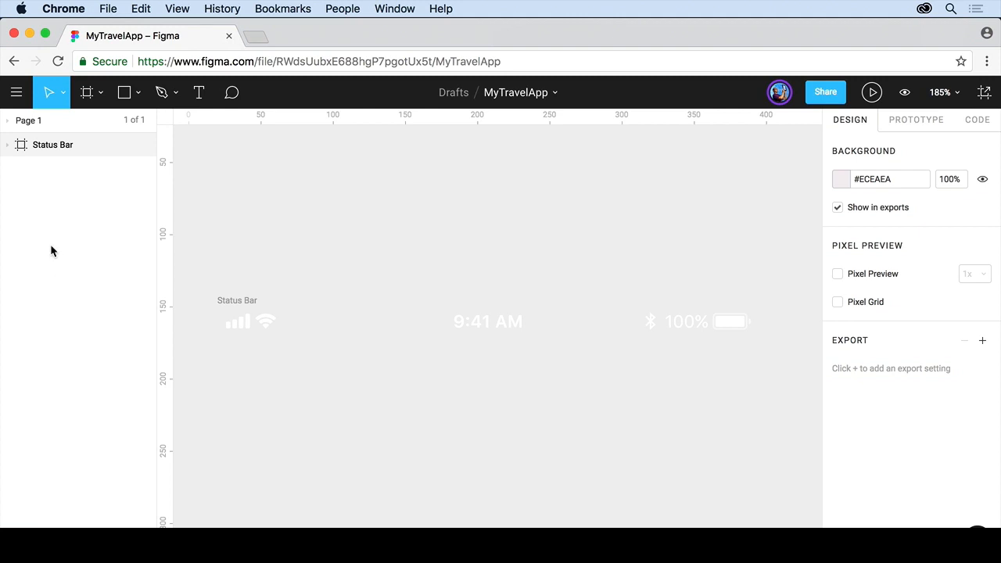
# Select and deselect the Status Bar frame, then expand the Pages list showing Page 1
pyautogui.click(53, 144)
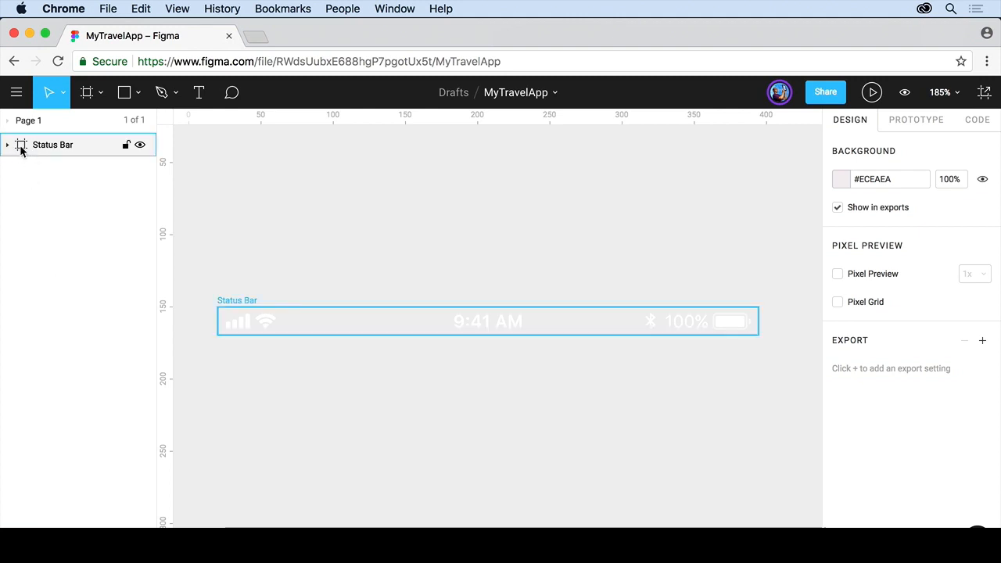
pyautogui.click(6, 144)
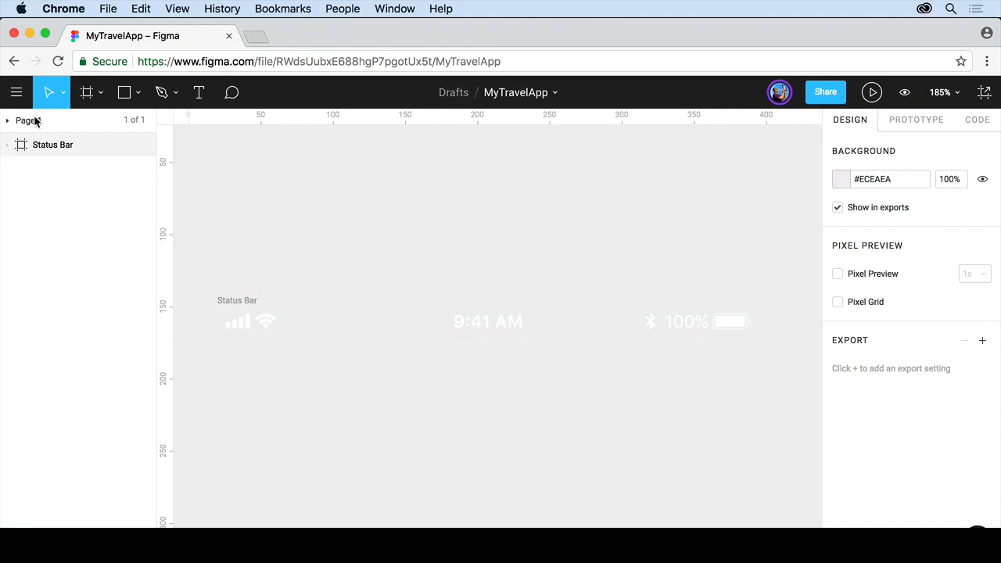
pyautogui.click(28, 121)
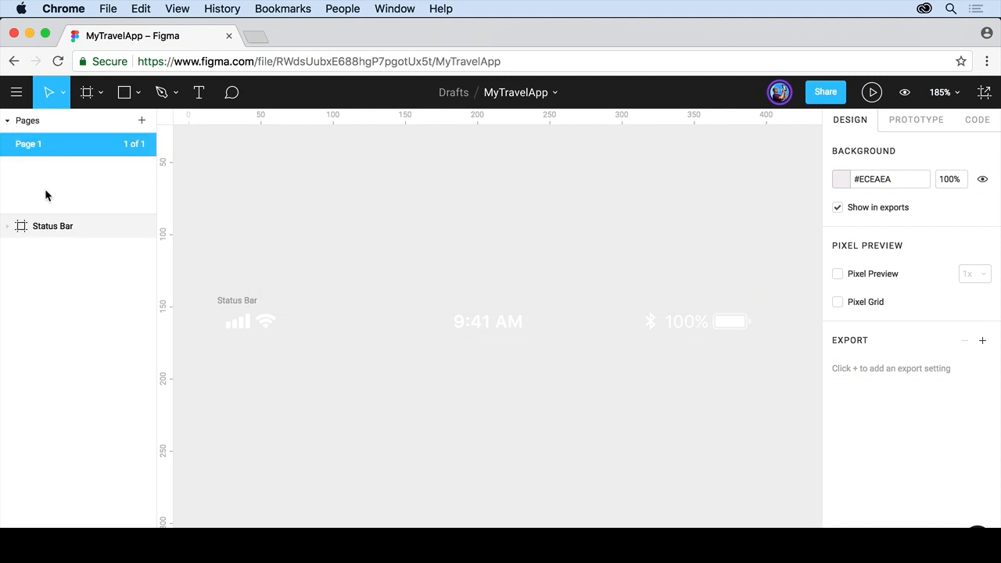
pyautogui.moveTo(35, 155)
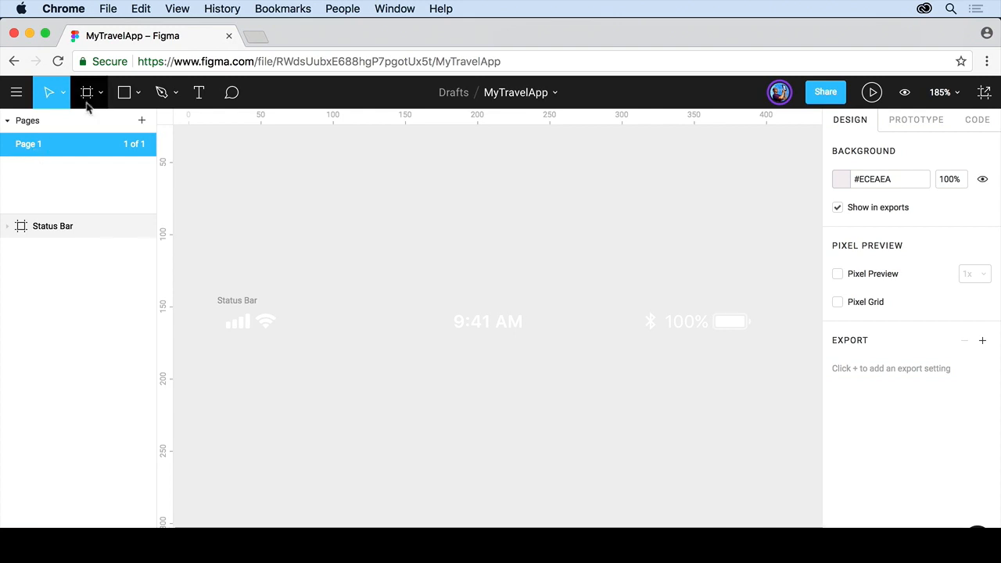
pyautogui.moveTo(87, 92)
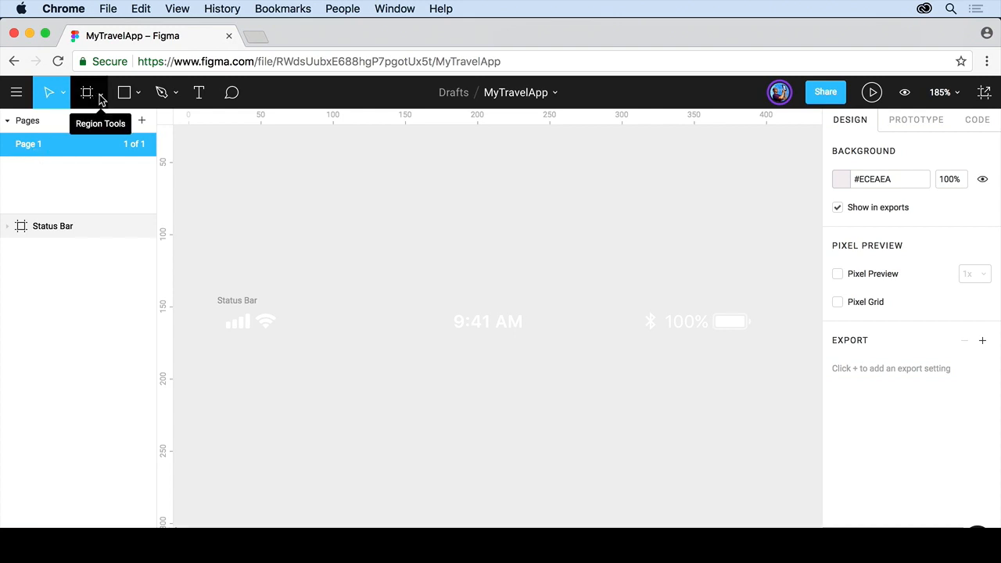
# Activate the Frame tool from Region Tools and peek at the Social Media size presets
pyautogui.click(100, 92)
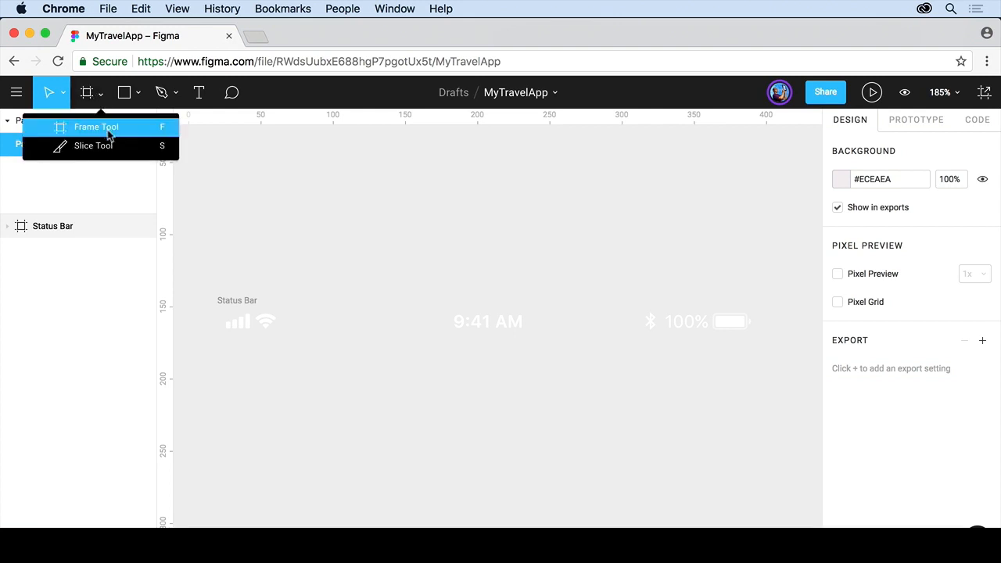
pyautogui.moveTo(94, 146)
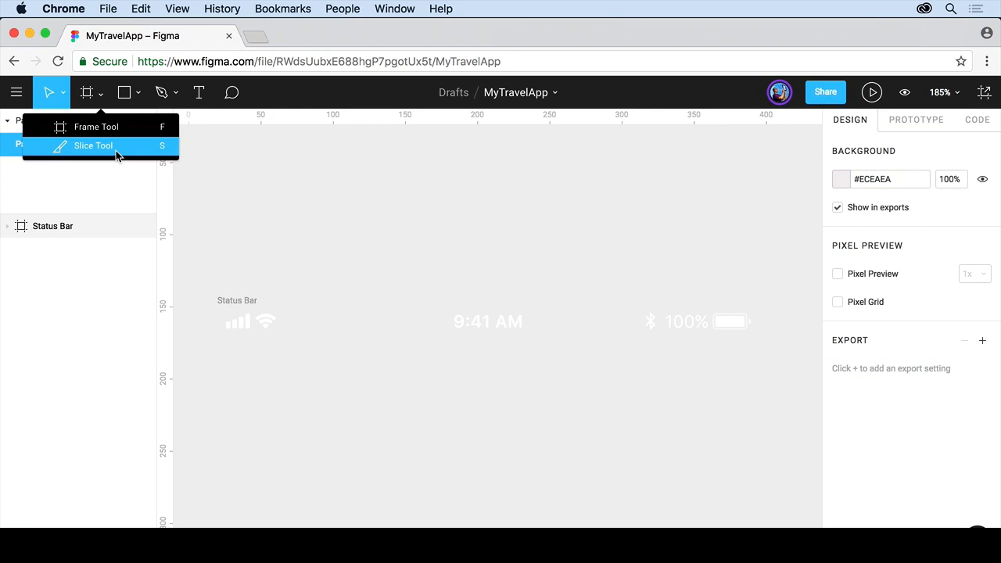
pyautogui.moveTo(97, 127)
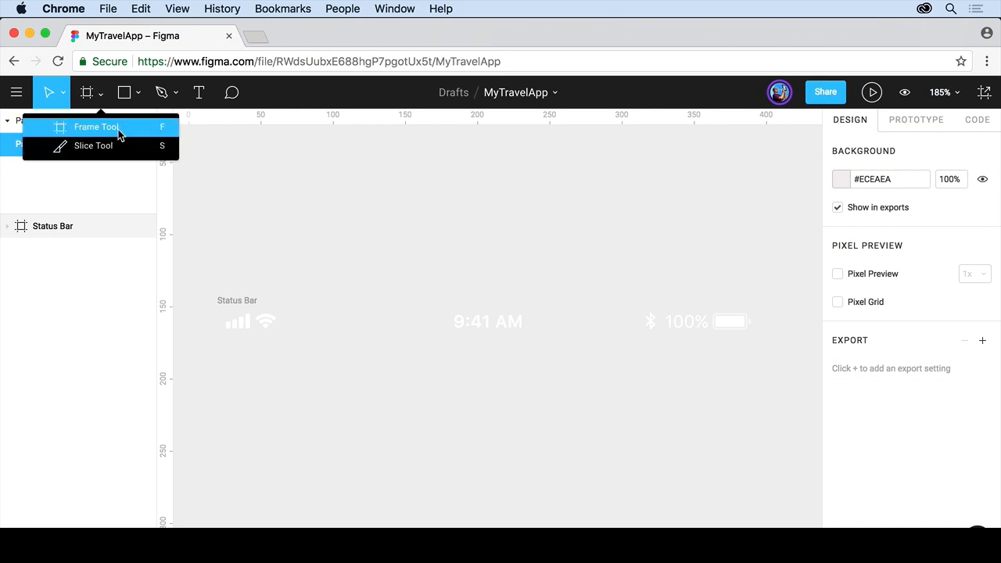
pyautogui.click(97, 127)
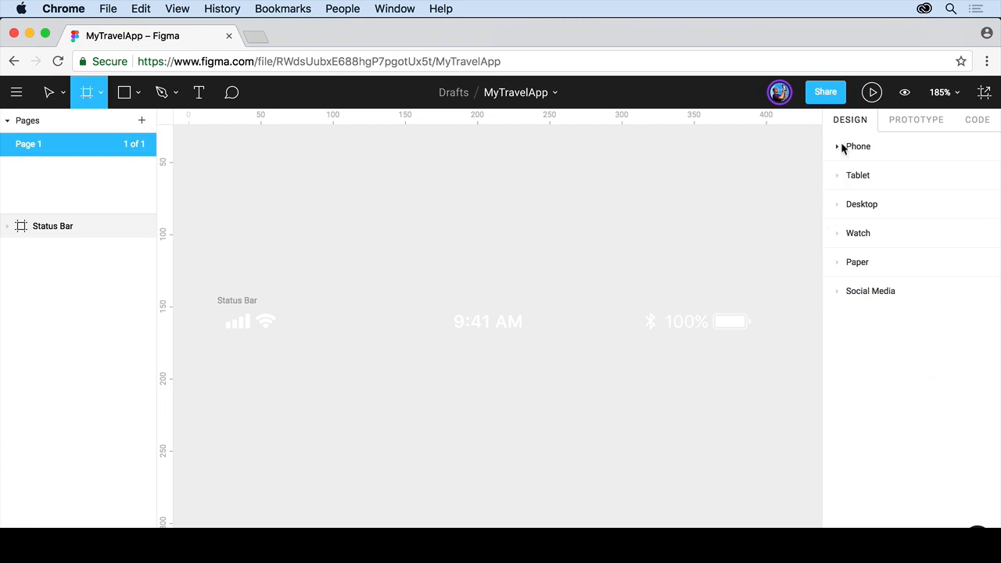
pyautogui.moveTo(839, 321)
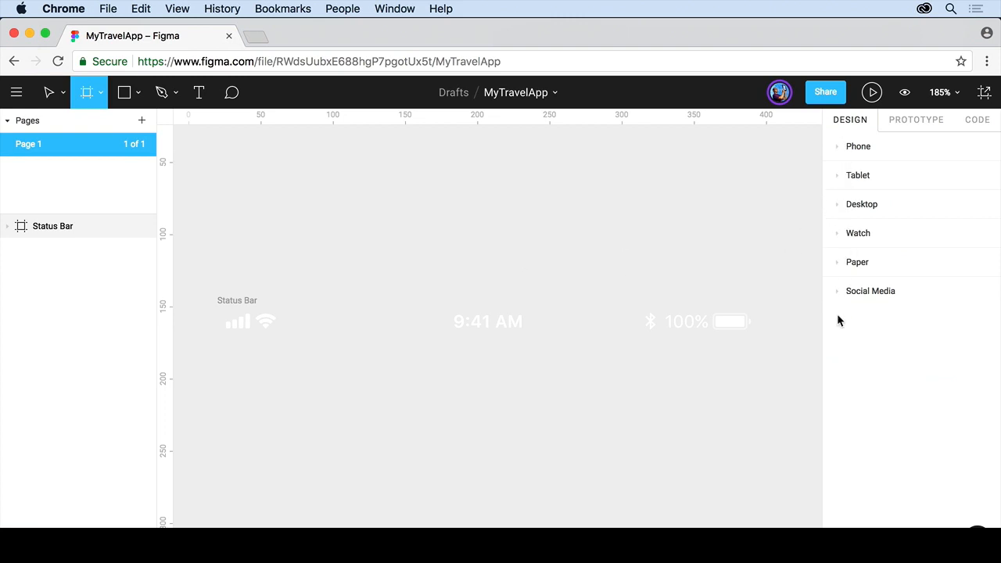
pyautogui.click(870, 291)
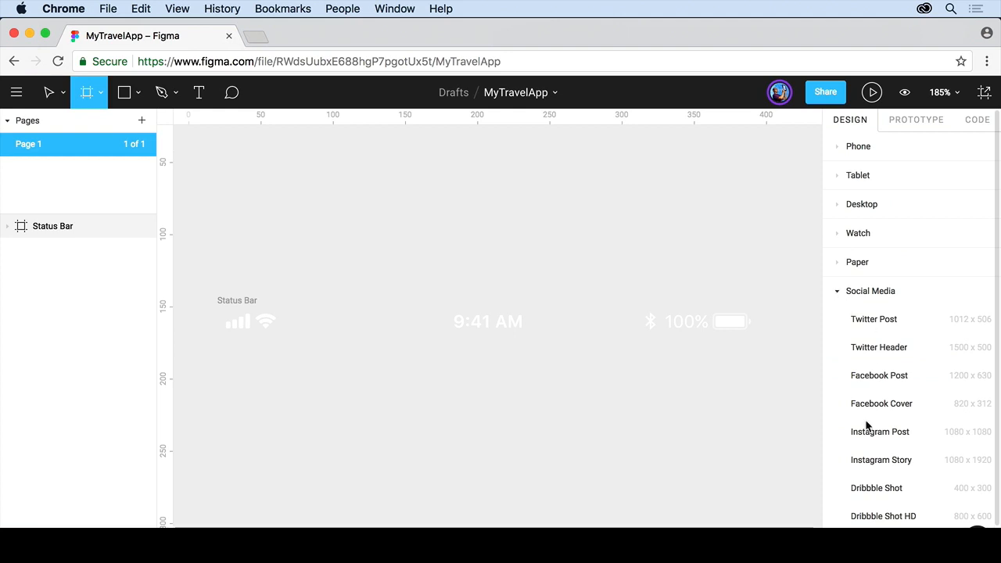
pyautogui.moveTo(864, 321)
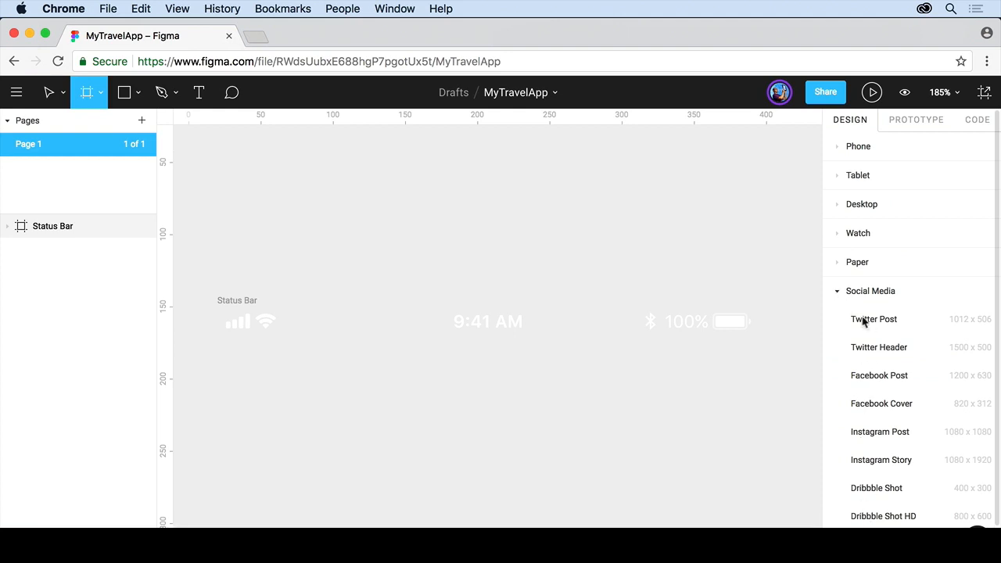
pyautogui.click(837, 292)
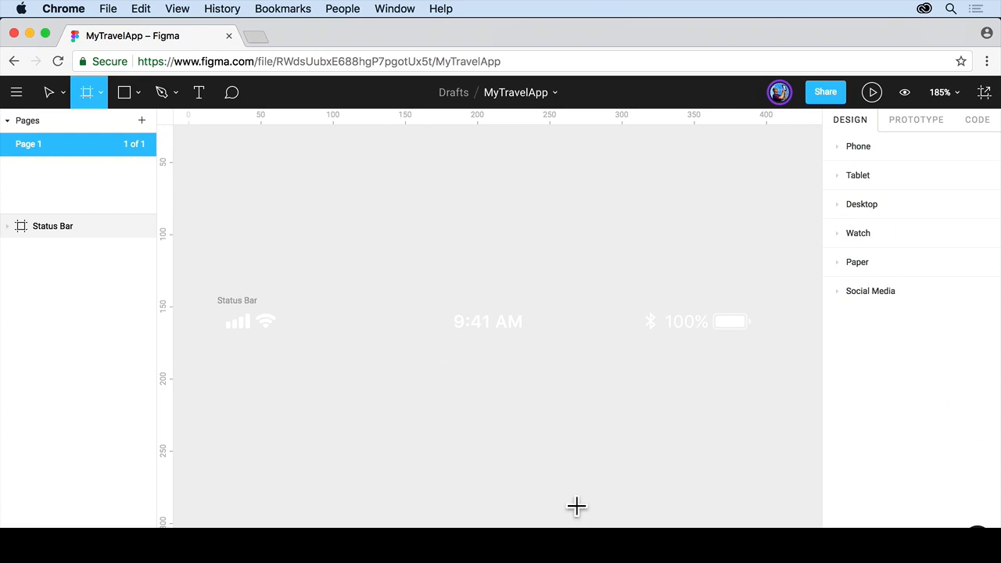
pyautogui.moveTo(801, 272)
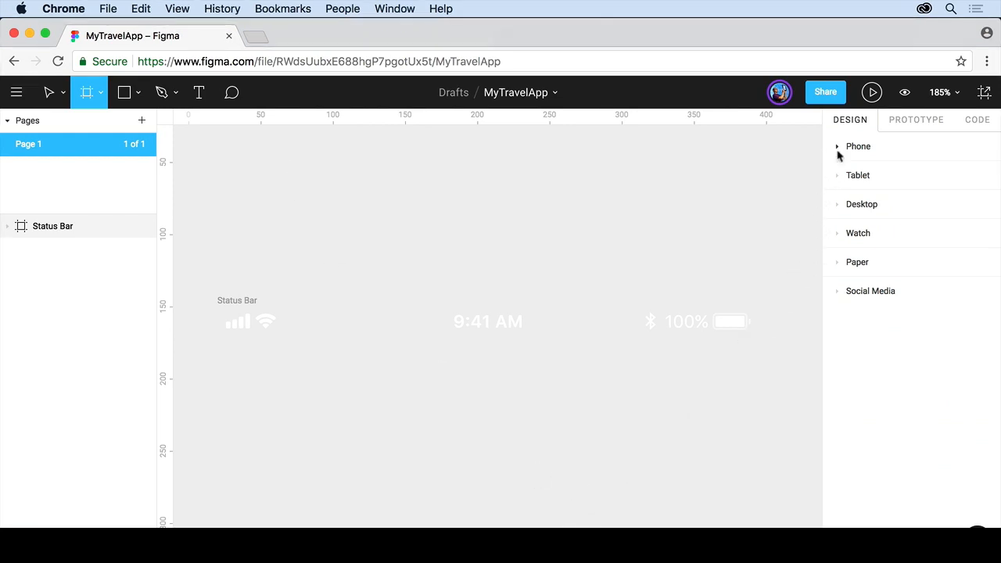
# Add an iPhone 8 frame from the Phone presets and nudge it slightly left and down
pyautogui.click(858, 147)
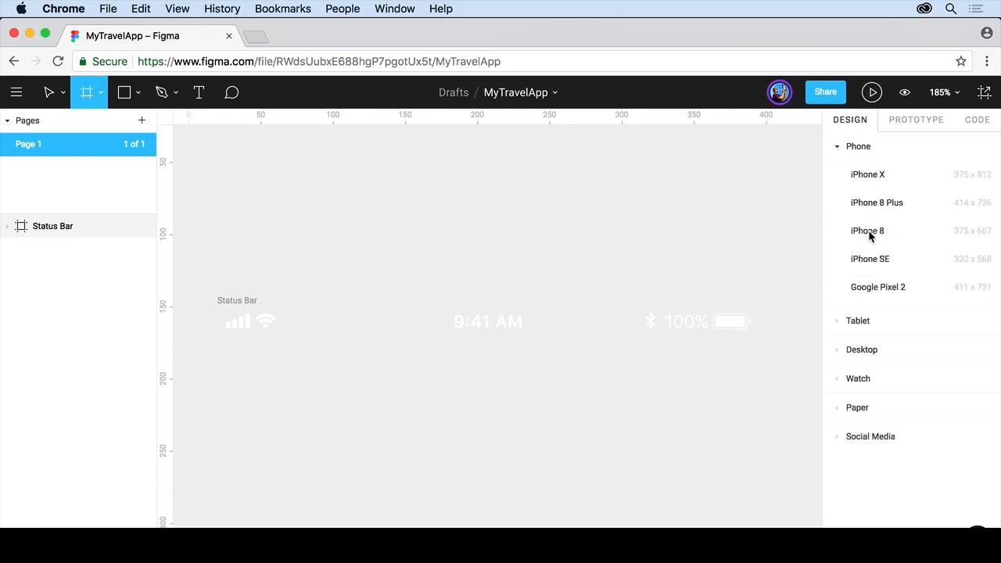
pyautogui.click(867, 230)
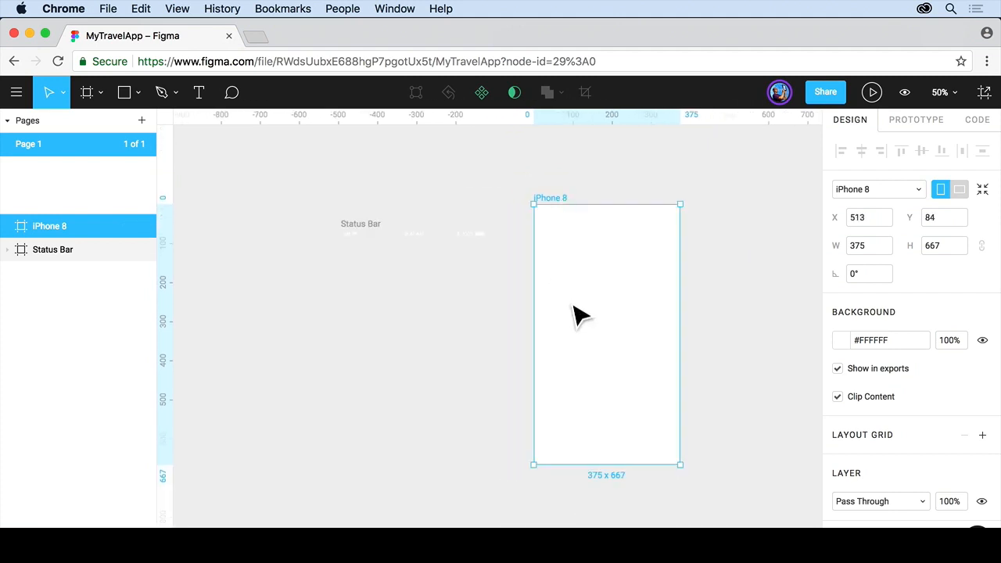
pyautogui.moveTo(579, 313); pyautogui.dragTo(564, 324)
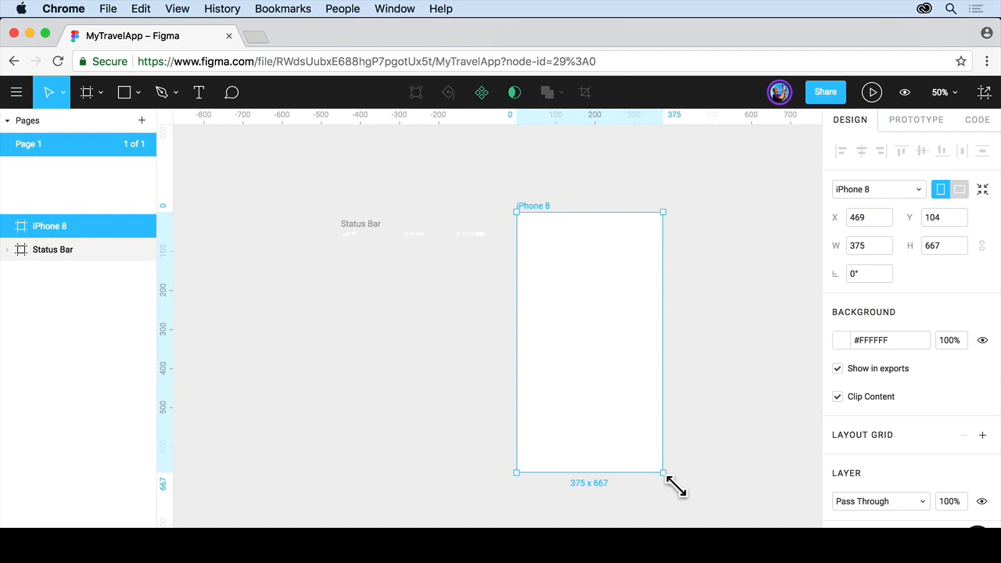
# Resize the frame by its corner to 389 × 722, then to 511 × 606
pyautogui.moveTo(663, 473); pyautogui.dragTo(679, 499)
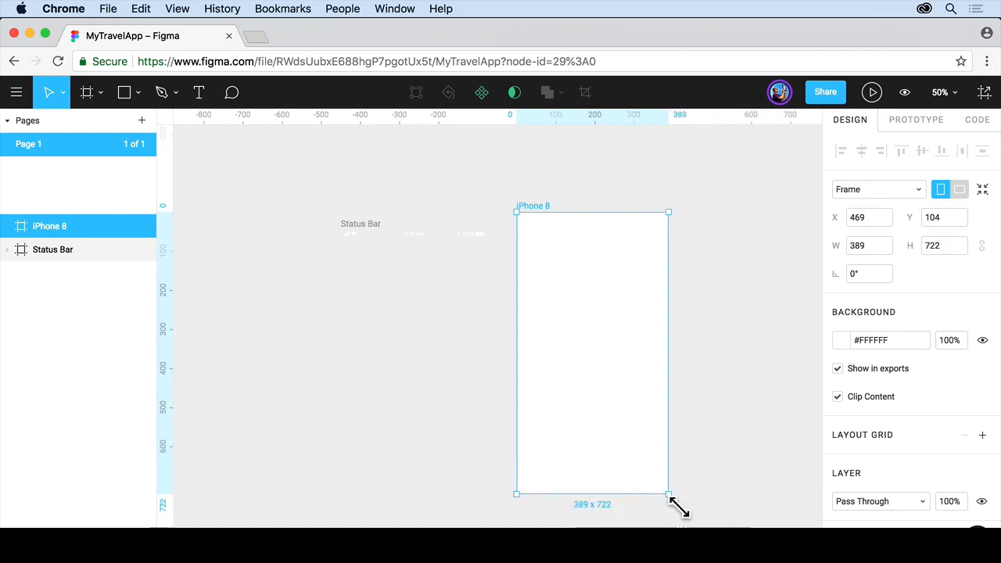
pyautogui.moveTo(669, 495); pyautogui.dragTo(717, 447)
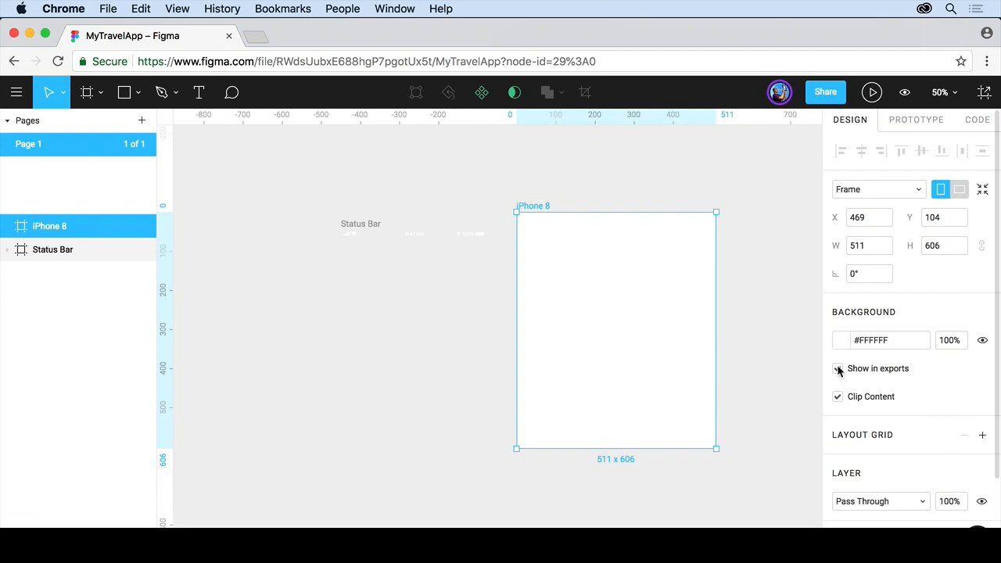
pyautogui.click(837, 369)
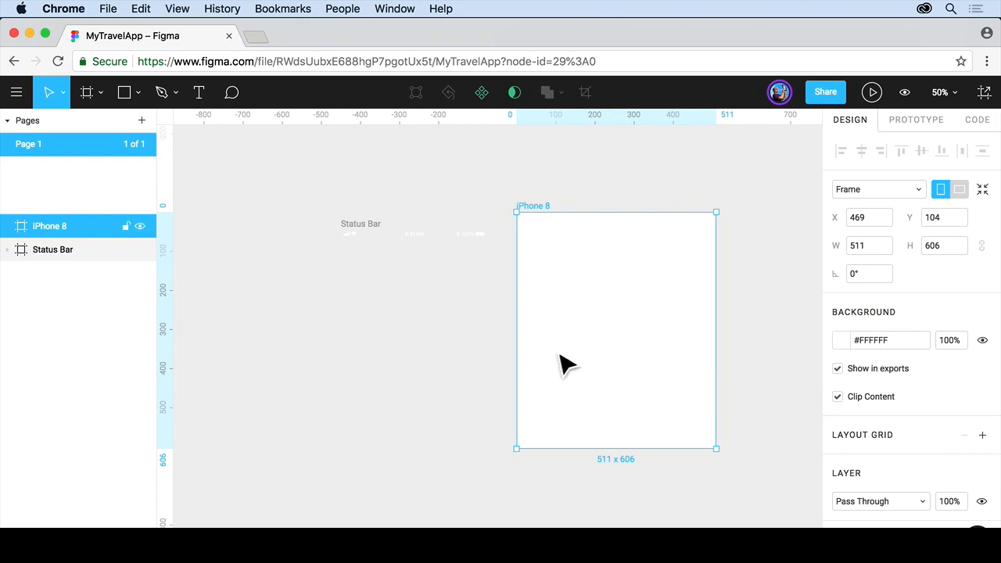
pyautogui.moveTo(557, 316)
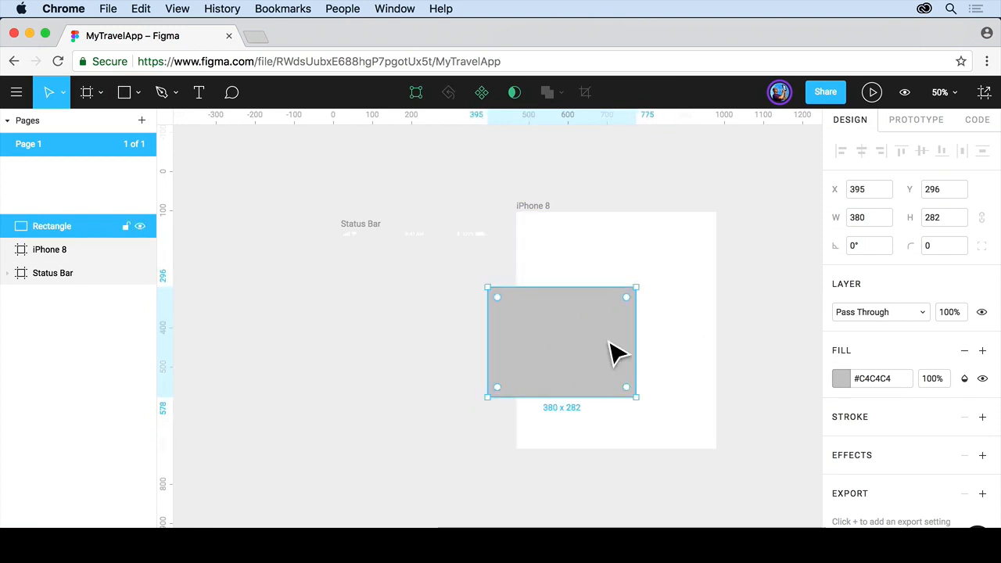
pyautogui.moveTo(618, 353); pyautogui.dragTo(634, 345)
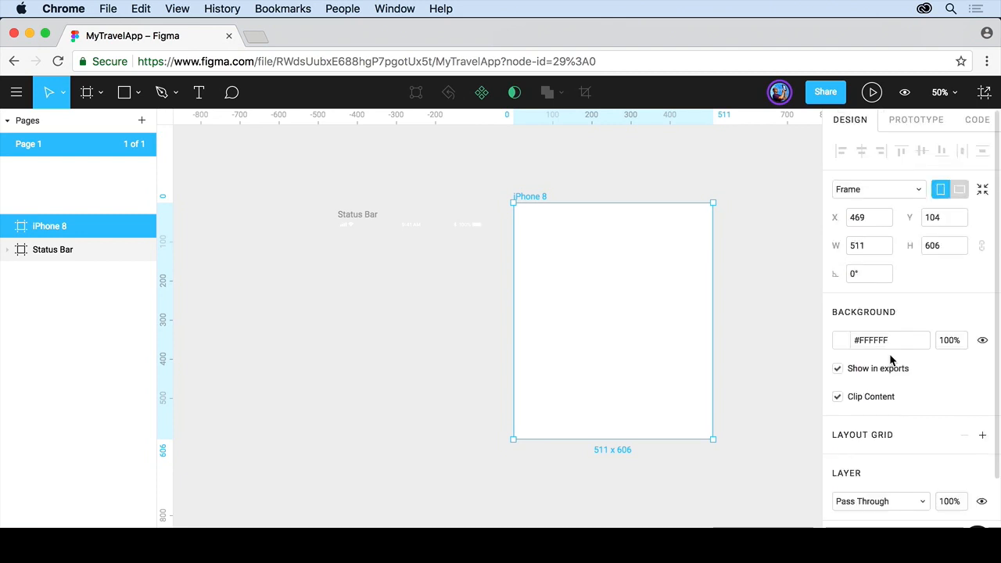
# Reset the frame to the iPhone 8 preset size of 375 × 667 and select it
pyautogui.click(878, 189)
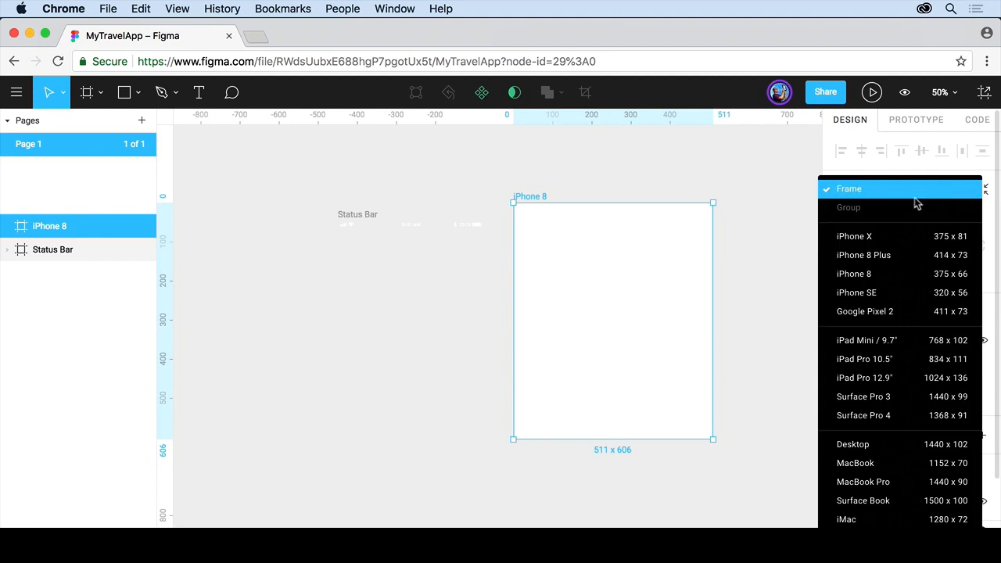
pyautogui.moveTo(895, 274)
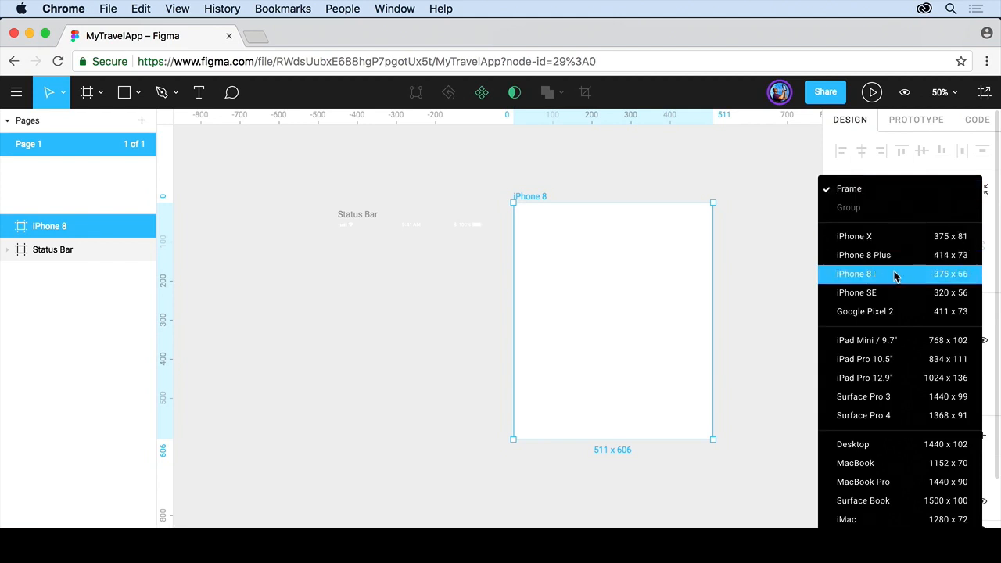
pyautogui.click(855, 273)
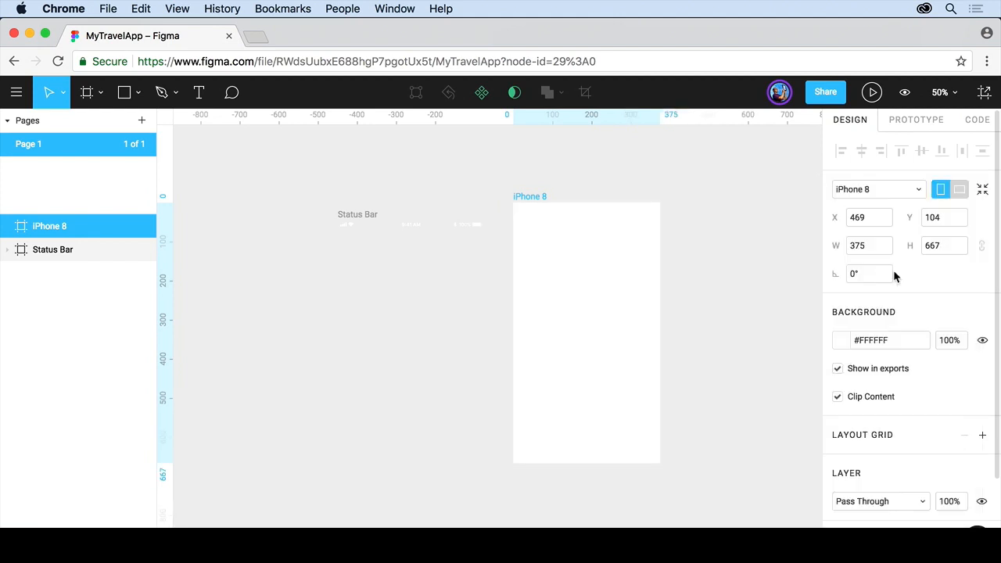
pyautogui.click(585, 332)
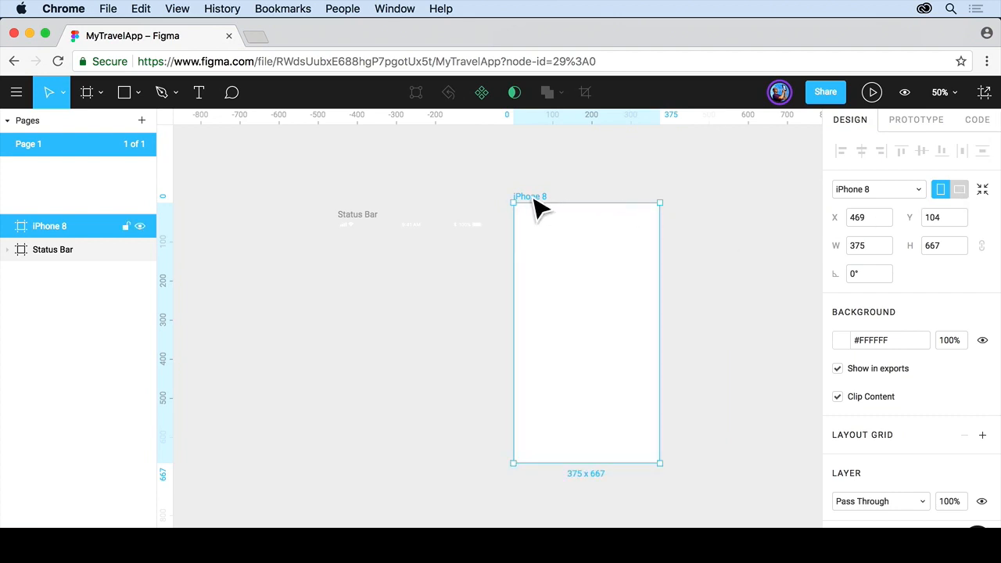
# Rename the iPhone 8 frame layer to 'Home'
pyautogui.doubleClick(50, 225)
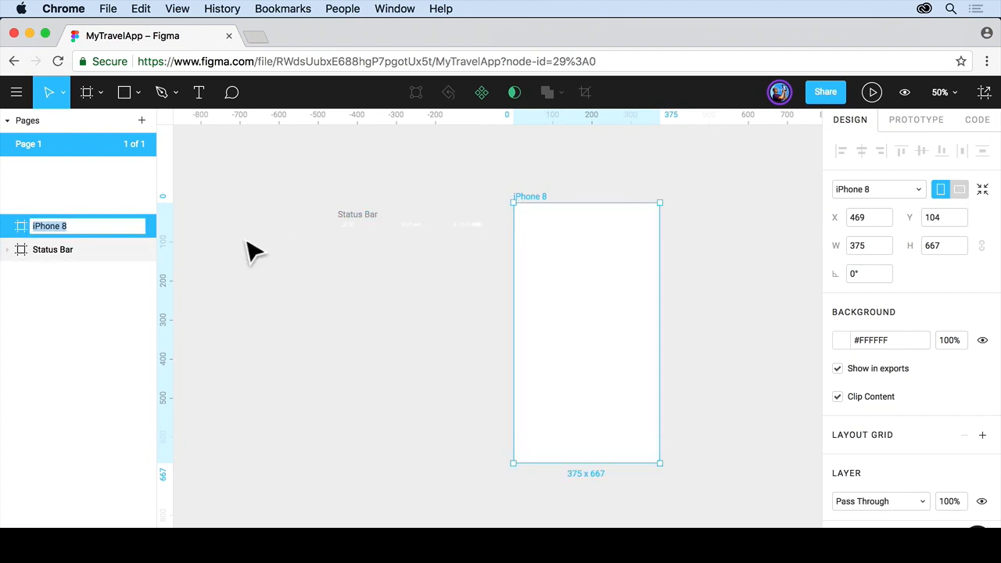
pyautogui.moveTo(63, 289)
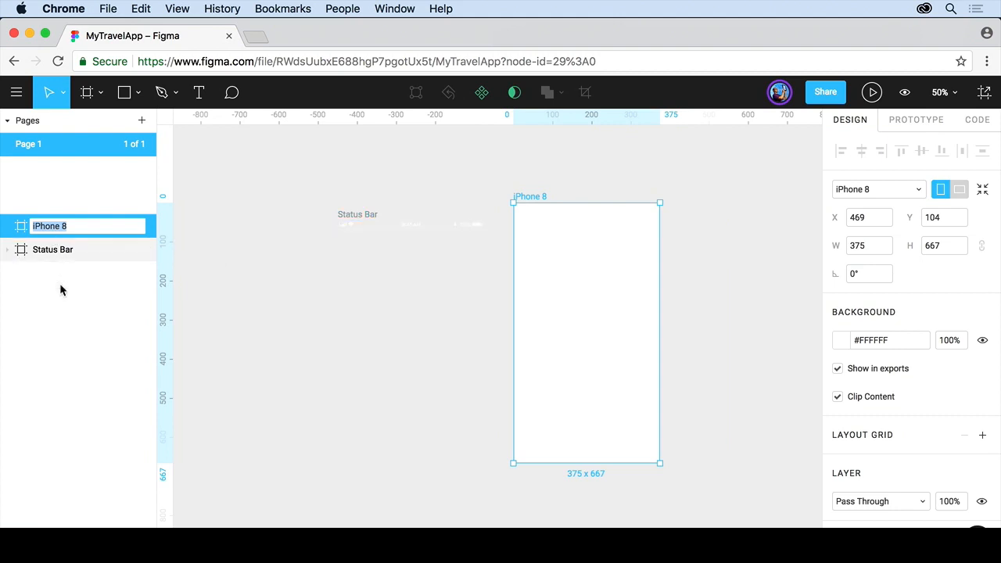
pyautogui.write('Home')
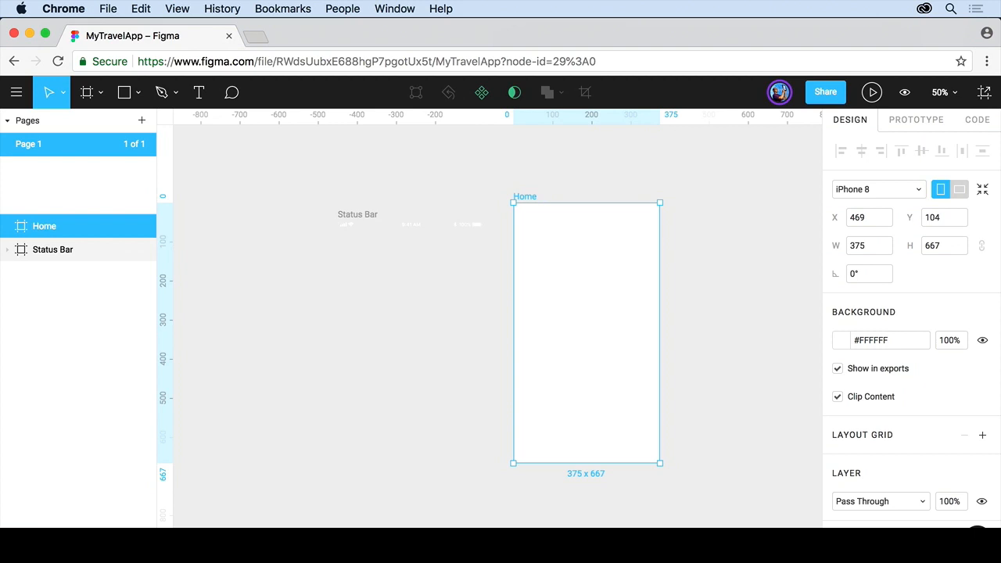
pyautogui.moveTo(212, 311)
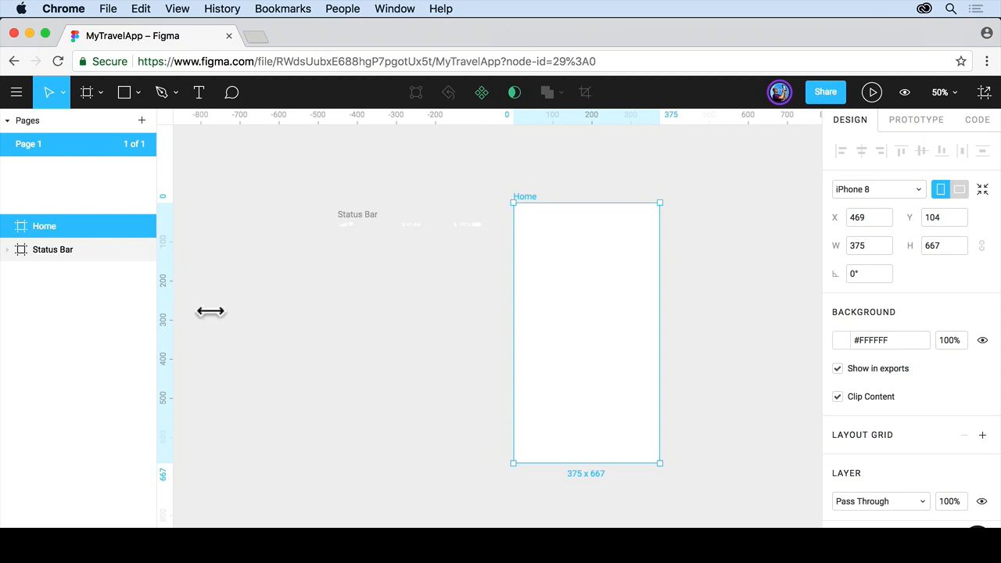
pyautogui.moveTo(951, 414)
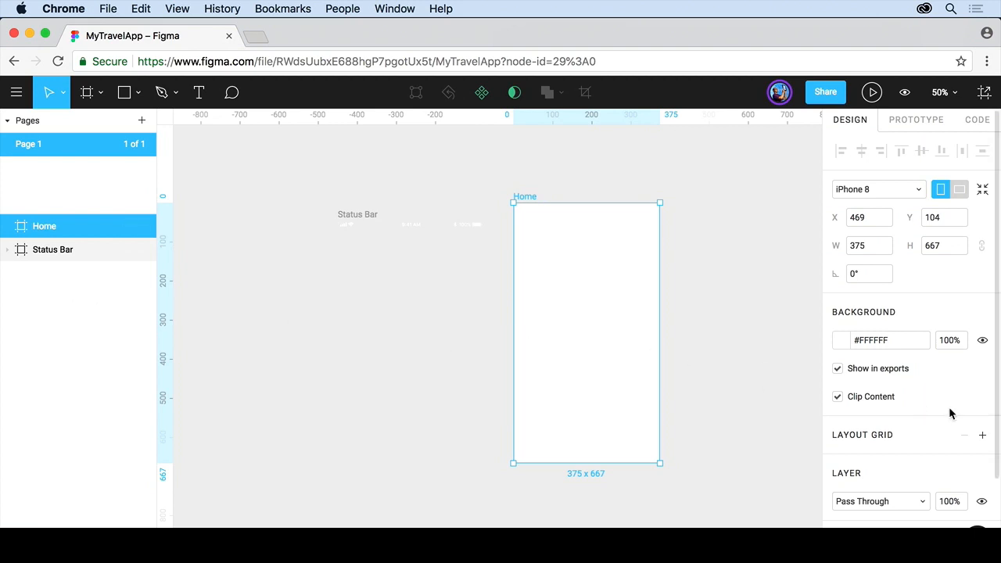
# Add a 10px layout grid to the Home frame and bring up its grid settings
pyautogui.scroll(-3)
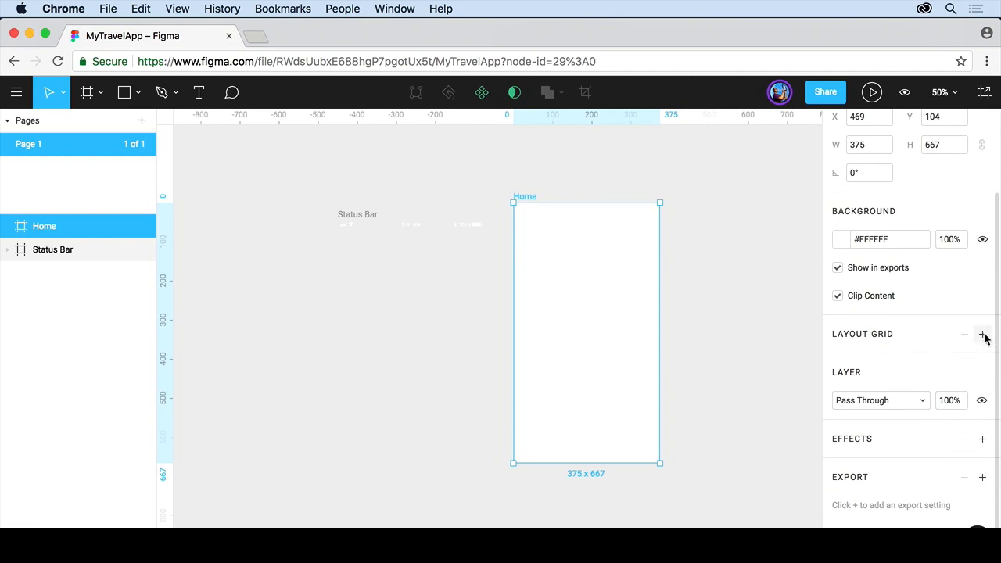
pyautogui.click(982, 335)
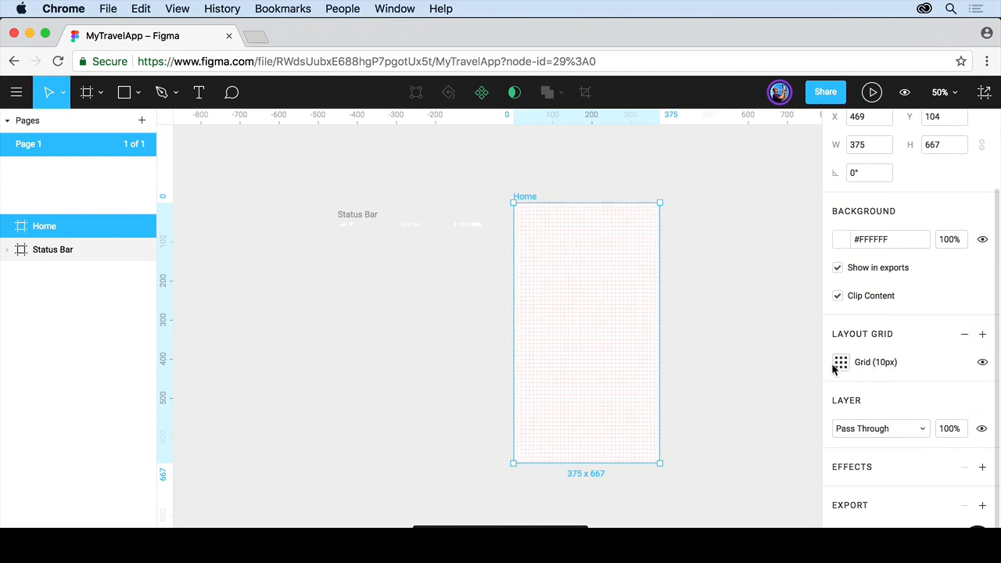
pyautogui.moveTo(645, 380)
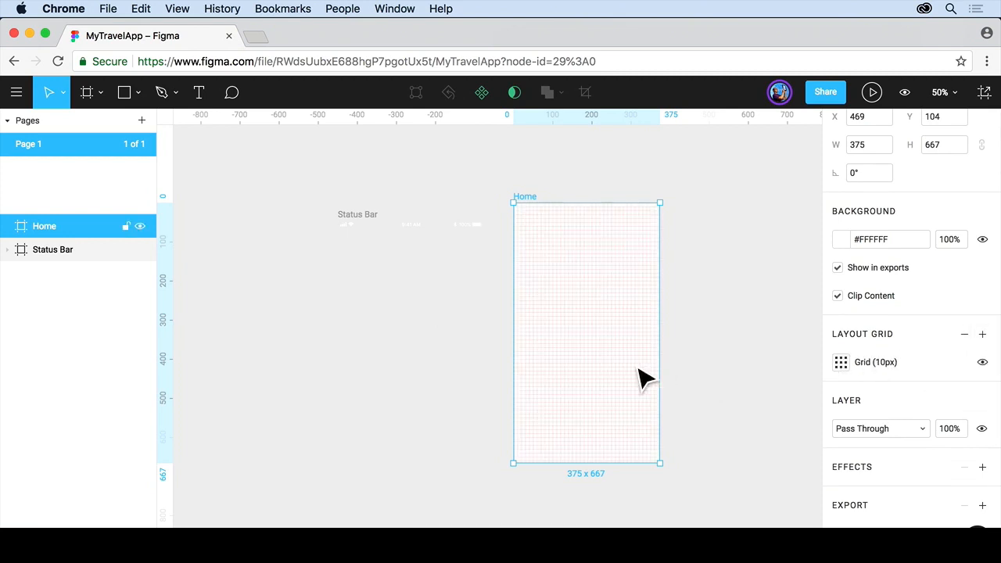
pyautogui.click(841, 362)
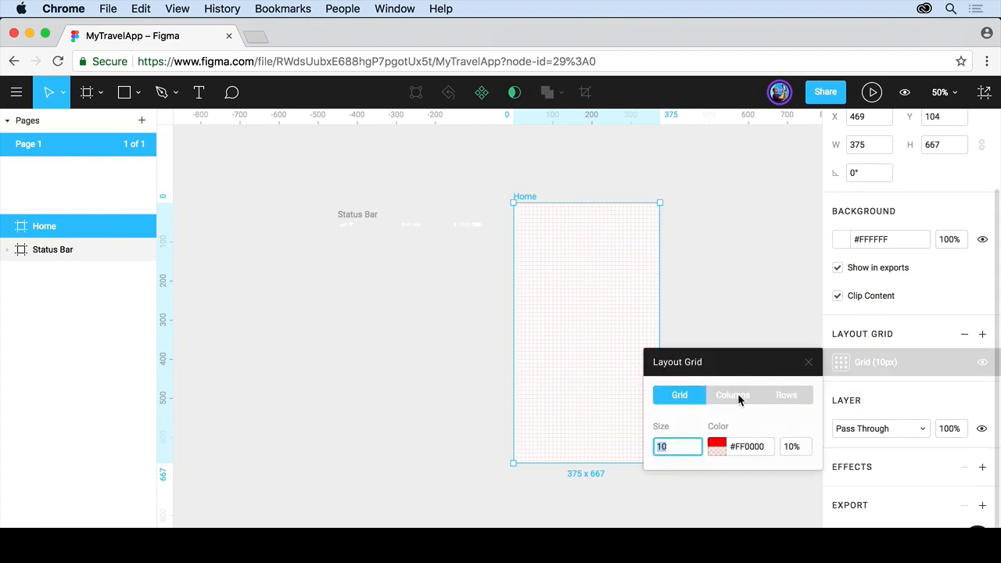
# Switch the grid to Columns and set the column count to 1
pyautogui.click(733, 394)
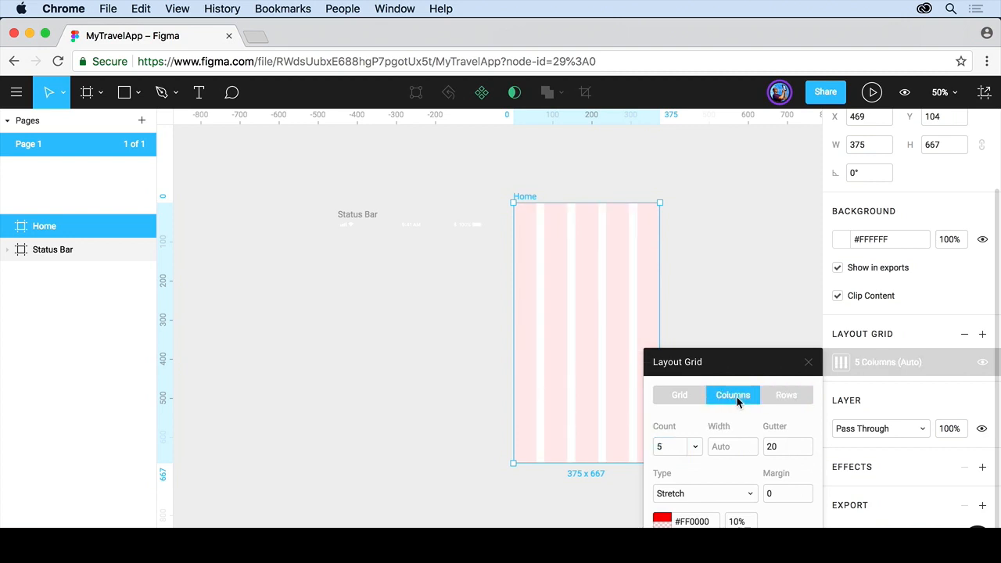
pyautogui.moveTo(694, 454)
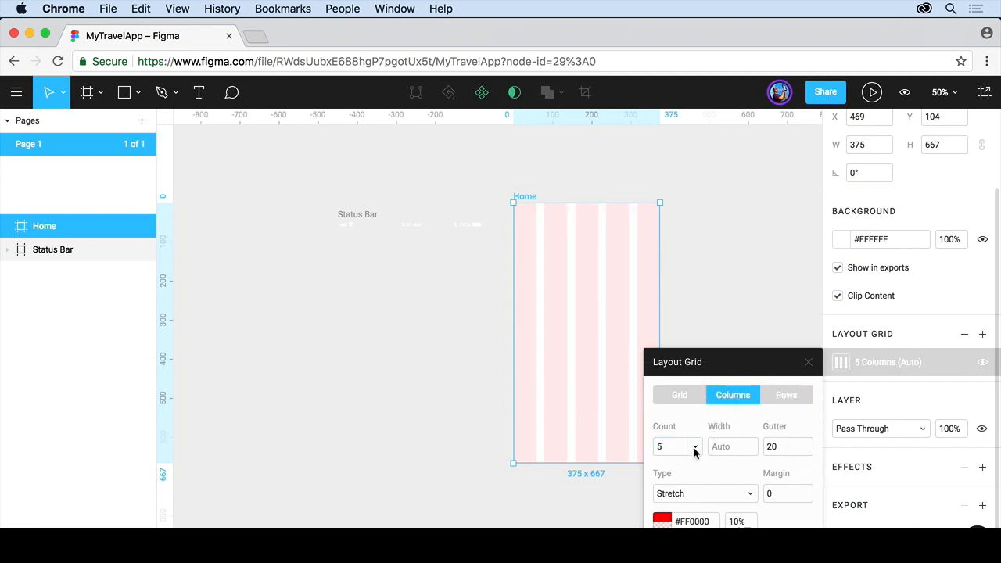
pyautogui.click(695, 449)
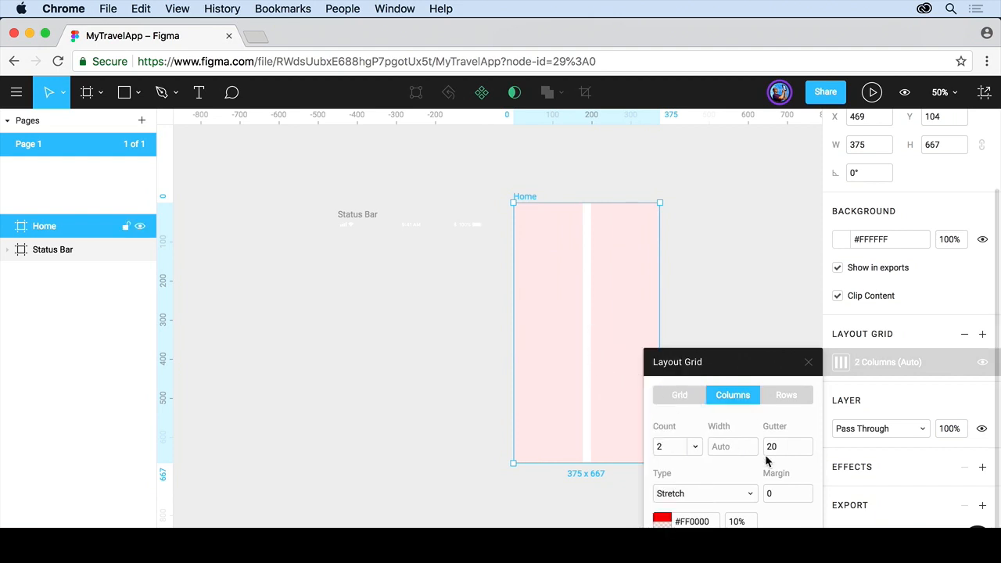
pyautogui.click(674, 446)
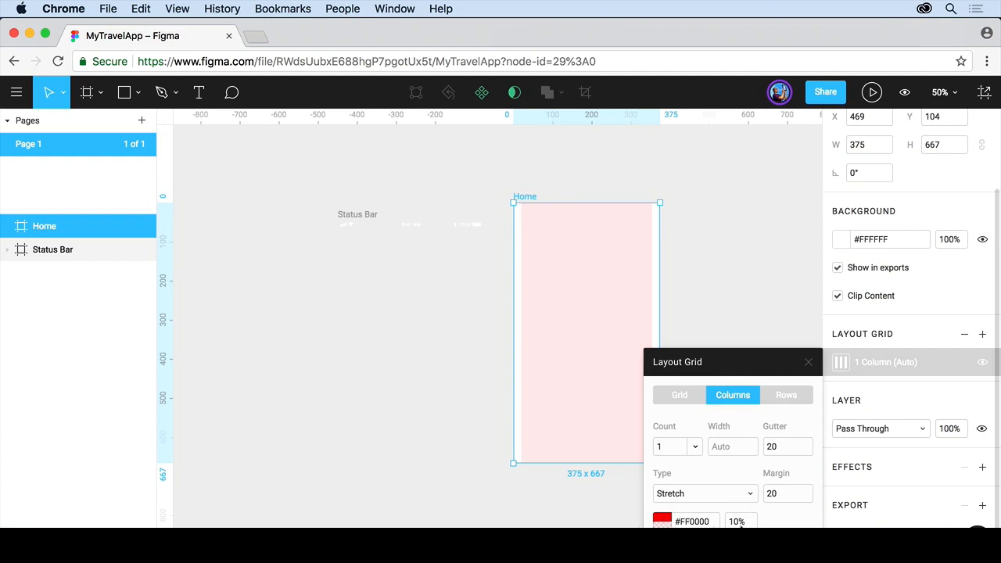
pyautogui.moveTo(753, 499)
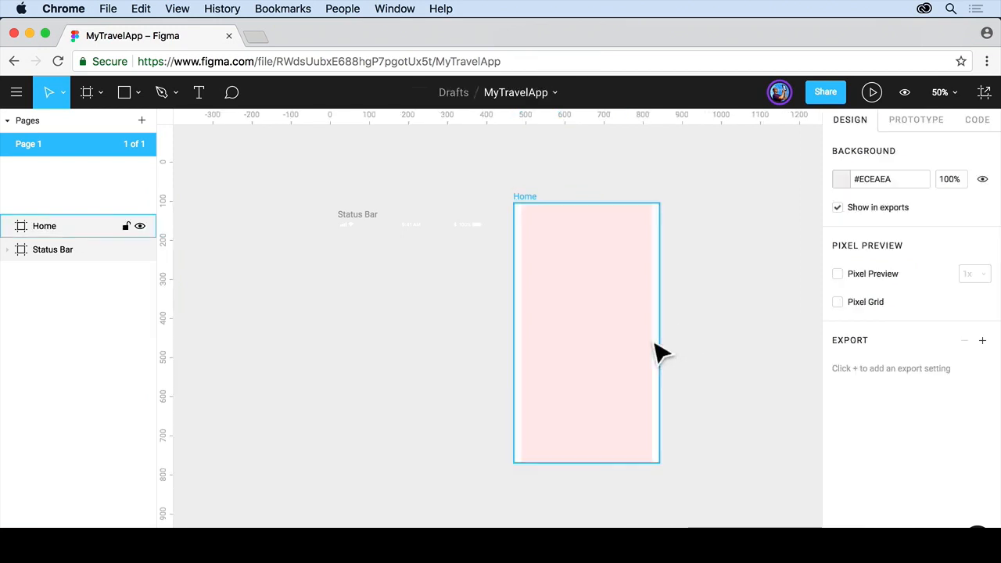
pyautogui.click(585, 332)
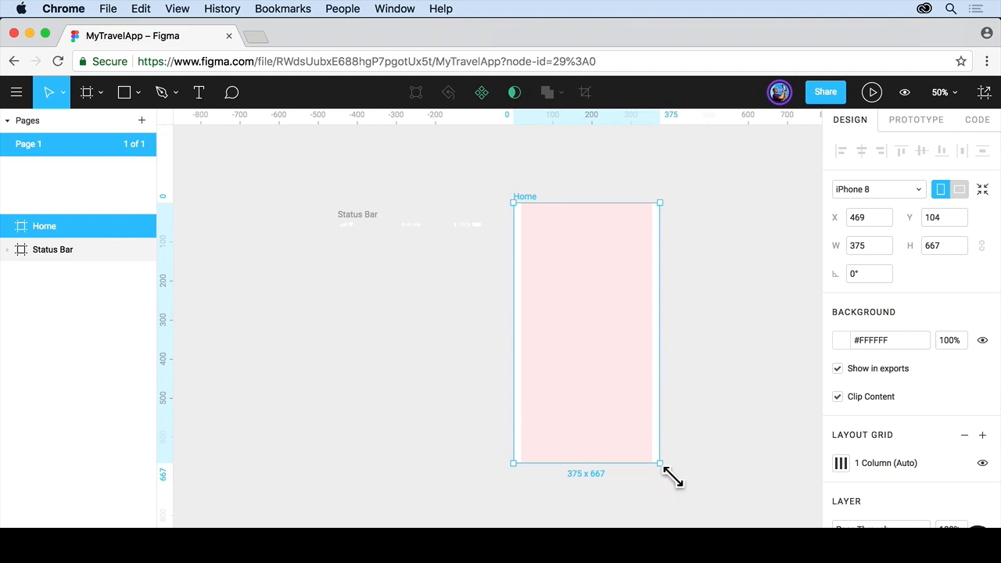
pyautogui.moveTo(660, 463); pyautogui.dragTo(634, 470)
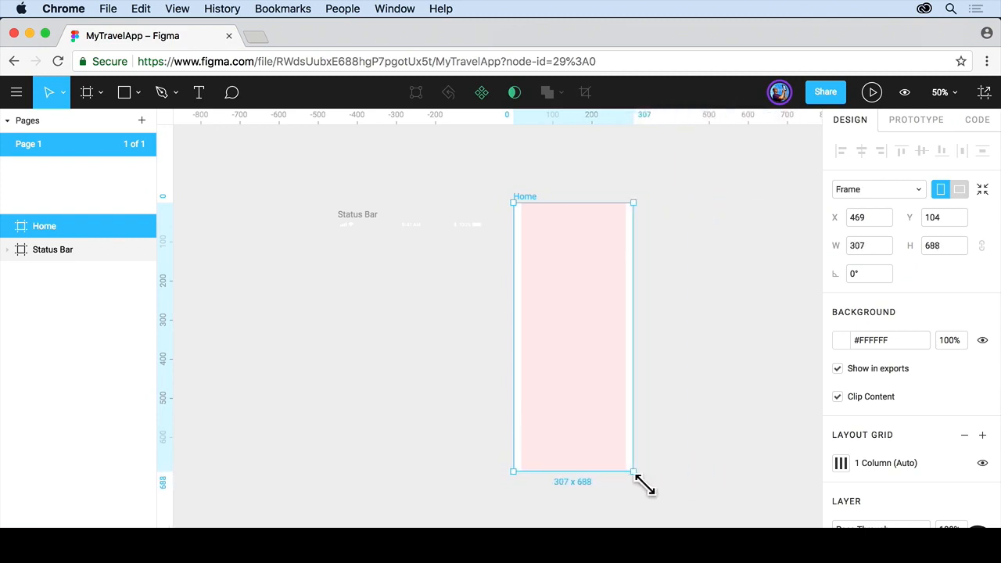
pyautogui.moveTo(634, 473); pyautogui.dragTo(667, 476)
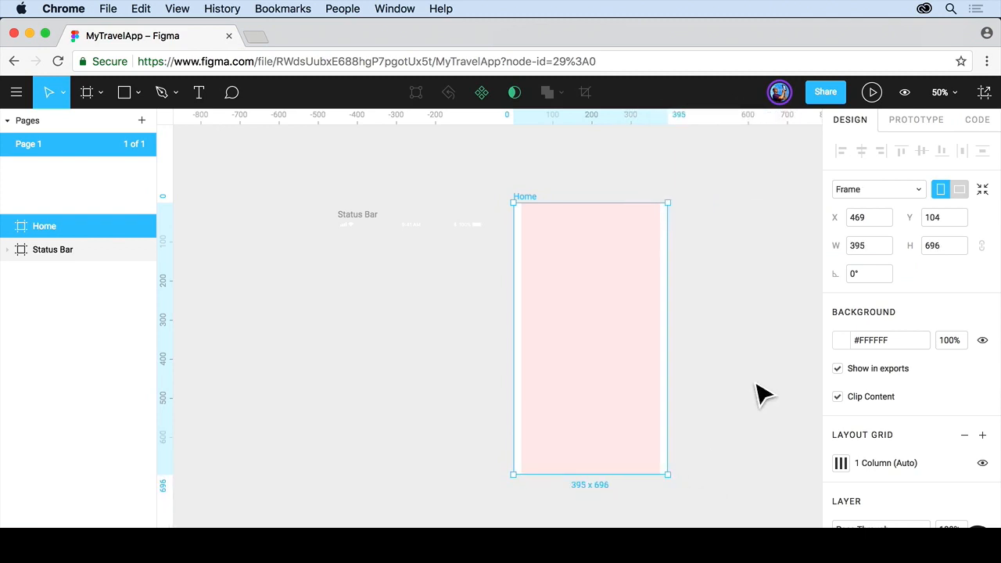
pyautogui.click(879, 190)
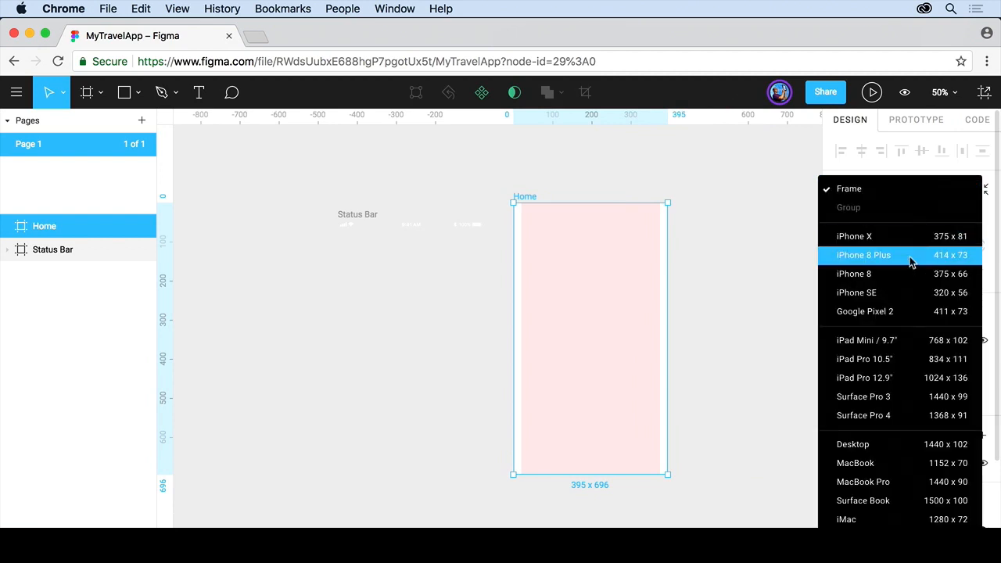
pyautogui.click(855, 273)
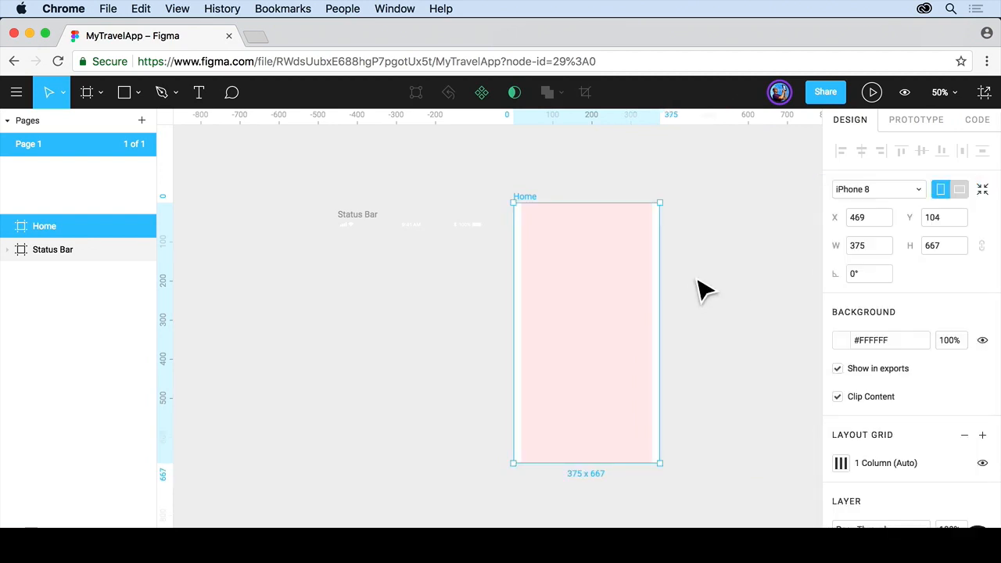
pyautogui.moveTo(535, 211)
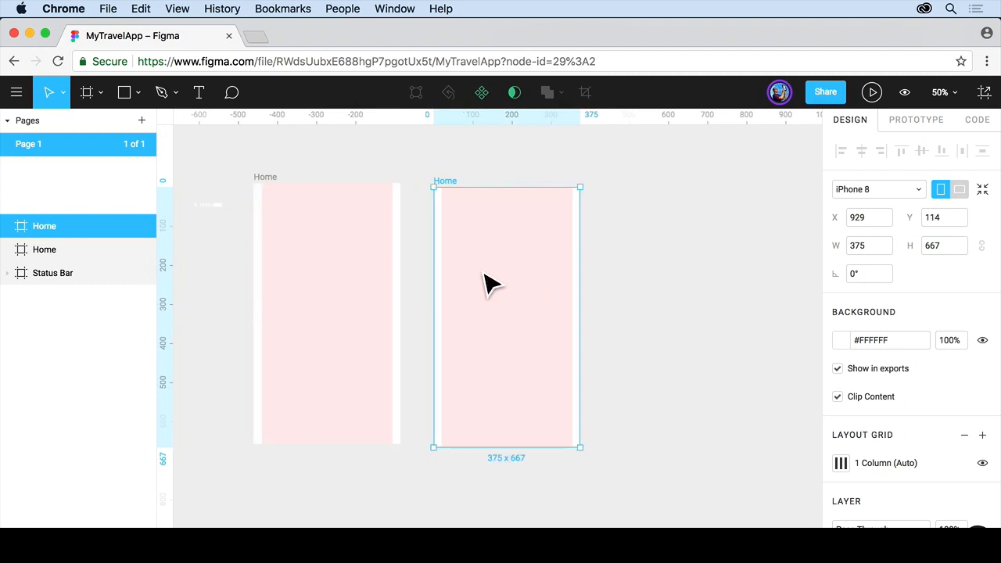
pyautogui.moveTo(493, 284)
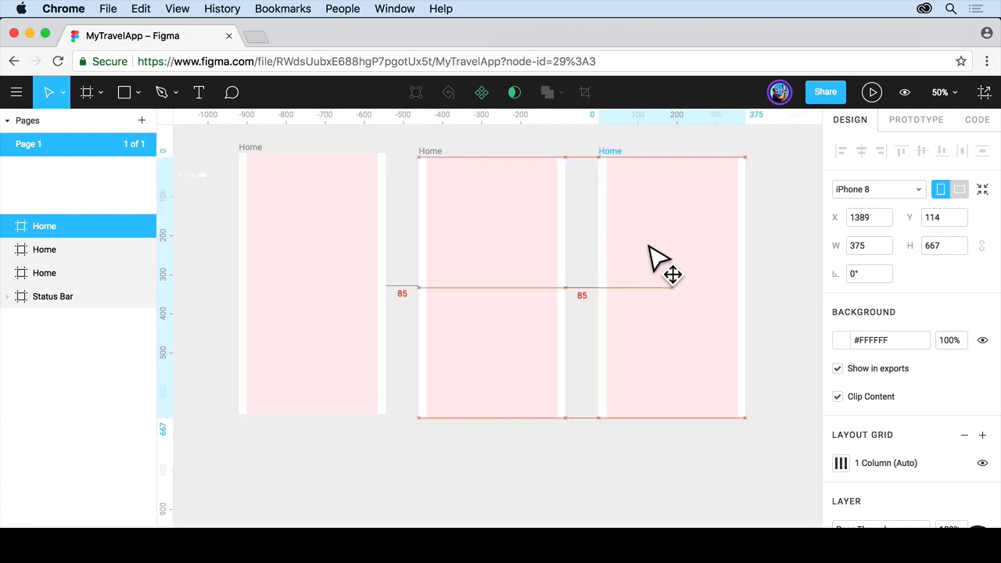
# Select the duplicate Home frames in turn in the Layers panel
pyautogui.click(672, 285)
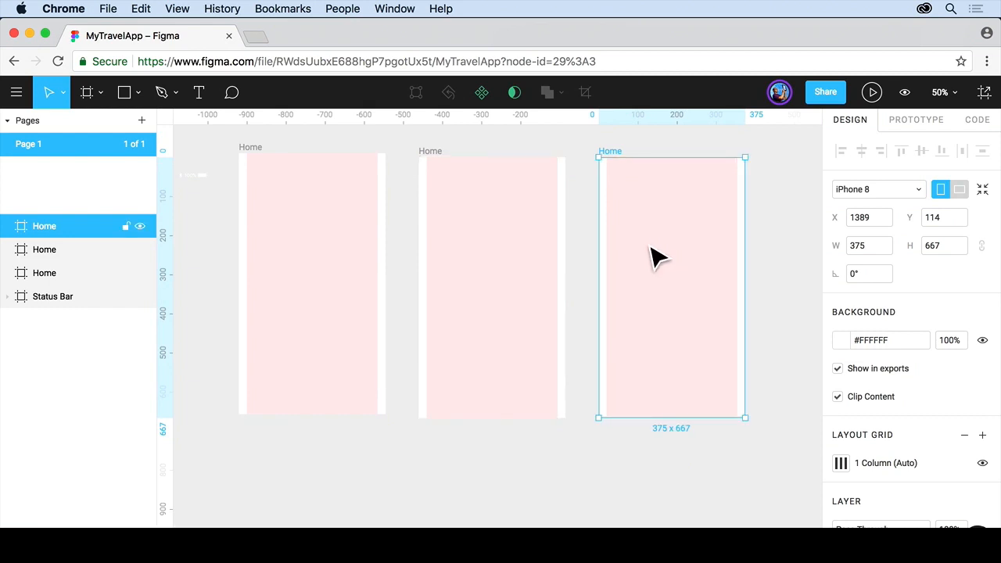
pyautogui.click(44, 251)
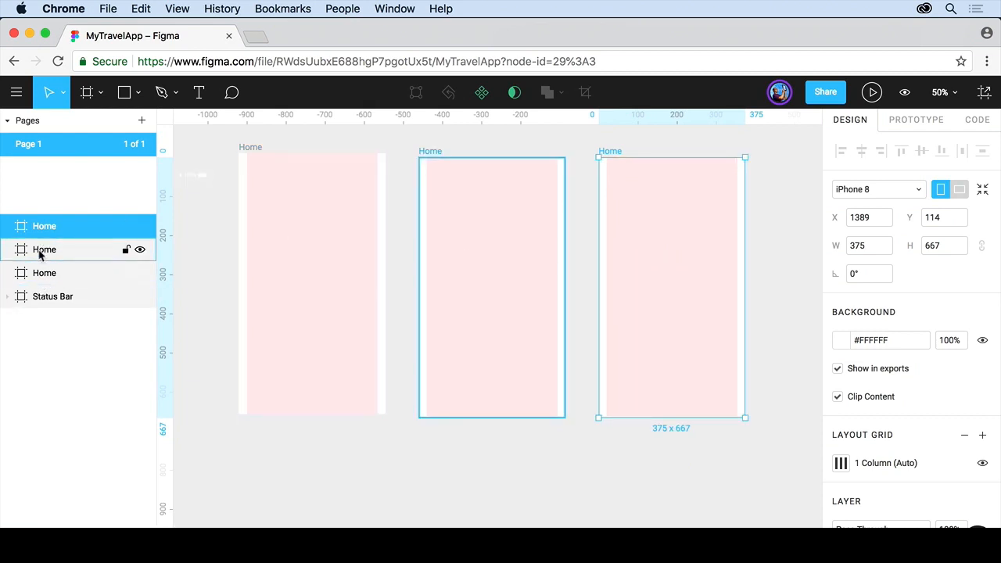
pyautogui.click(44, 225)
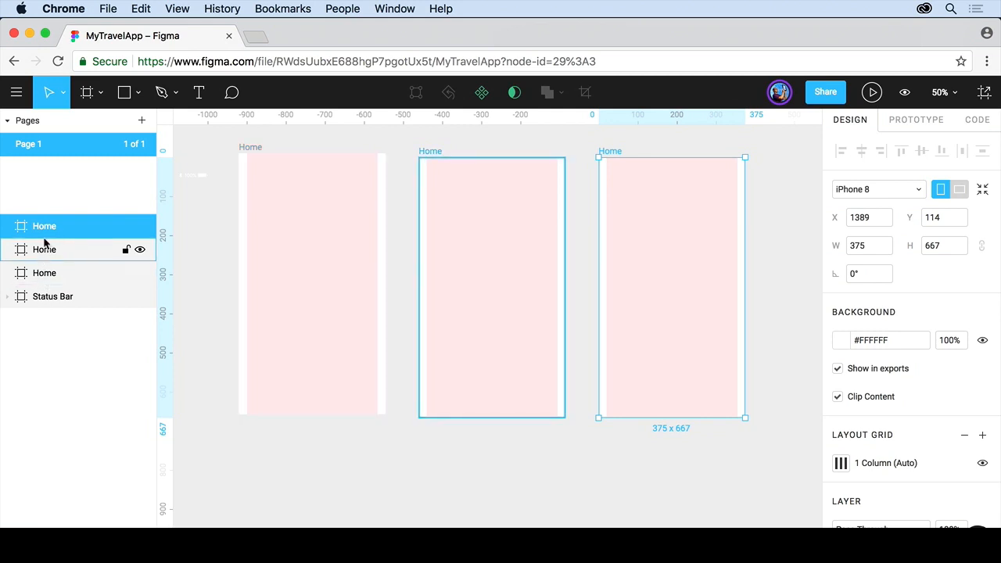
pyautogui.click(44, 272)
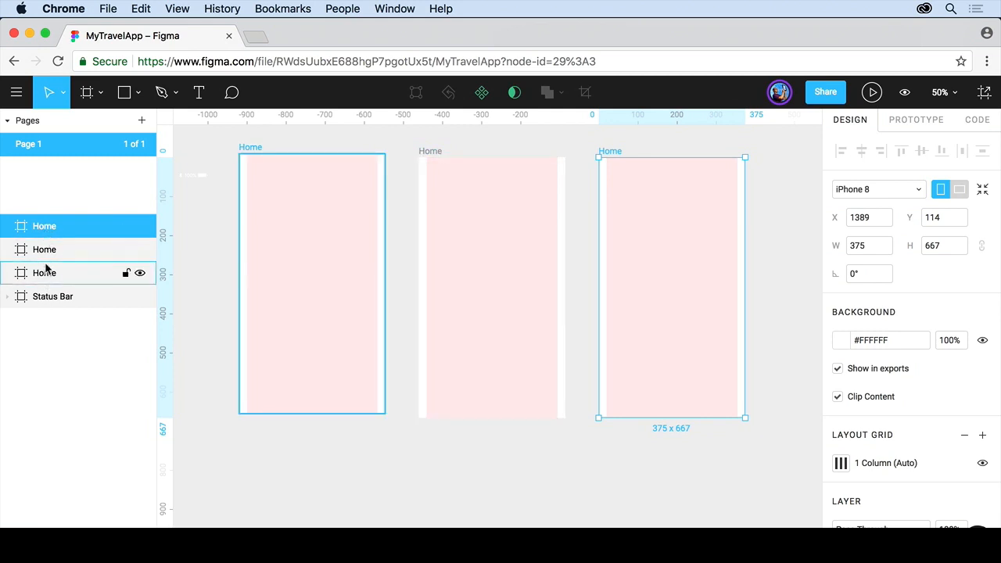
pyautogui.click(43, 250)
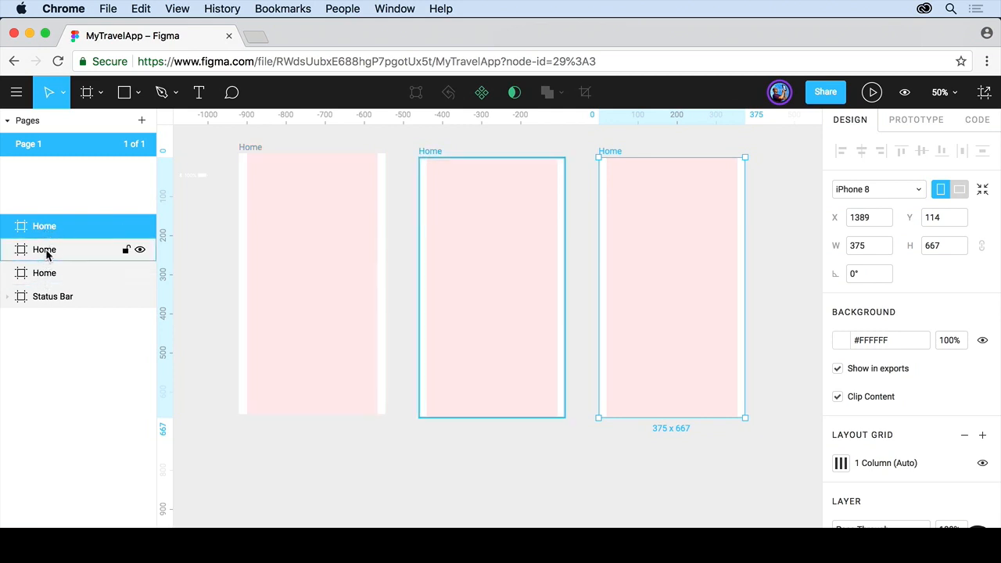
# Rename the middle frame 'Login home' and the rightmost 'Hikes'
pyautogui.click(44, 251)
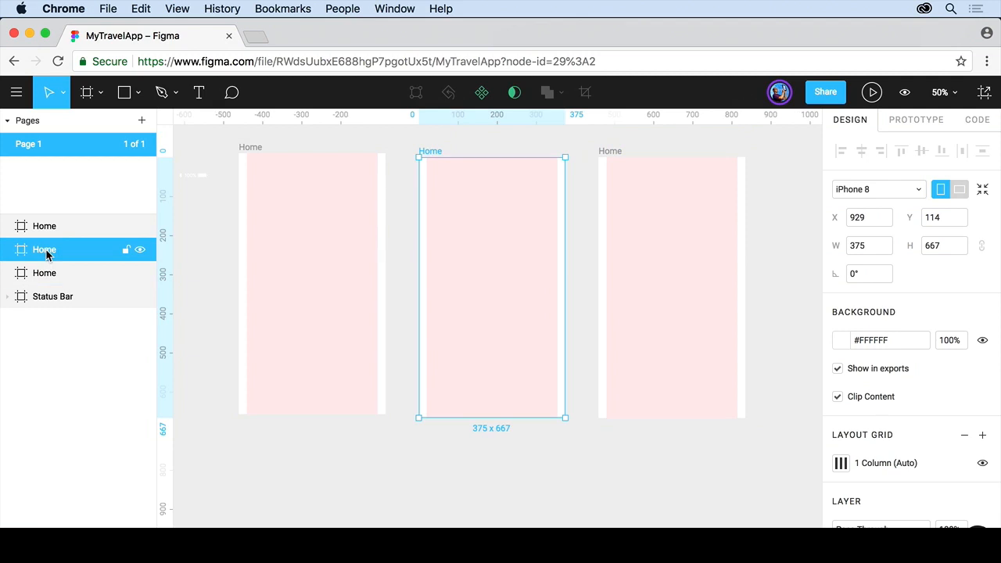
pyautogui.write('Login h')
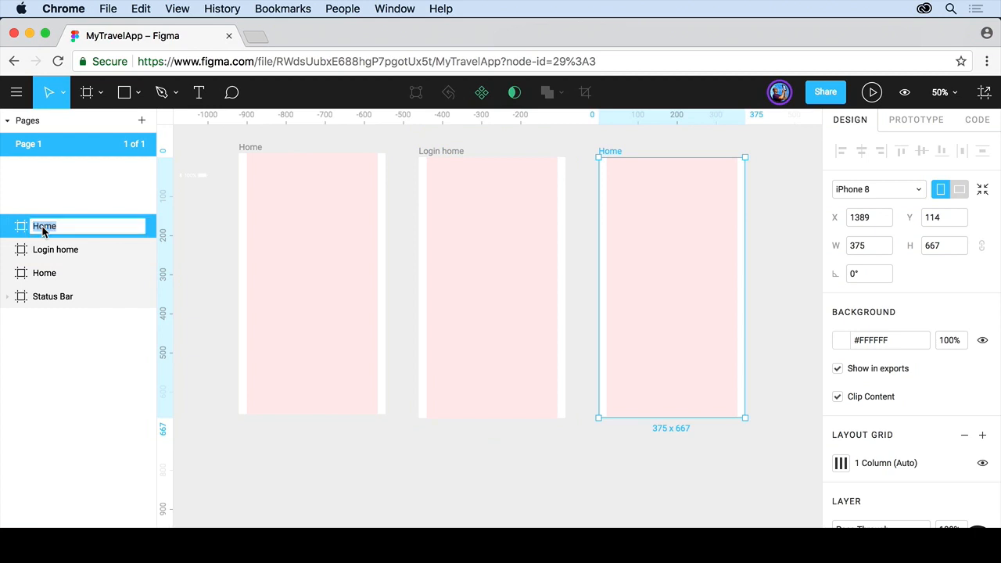
pyautogui.write('H')
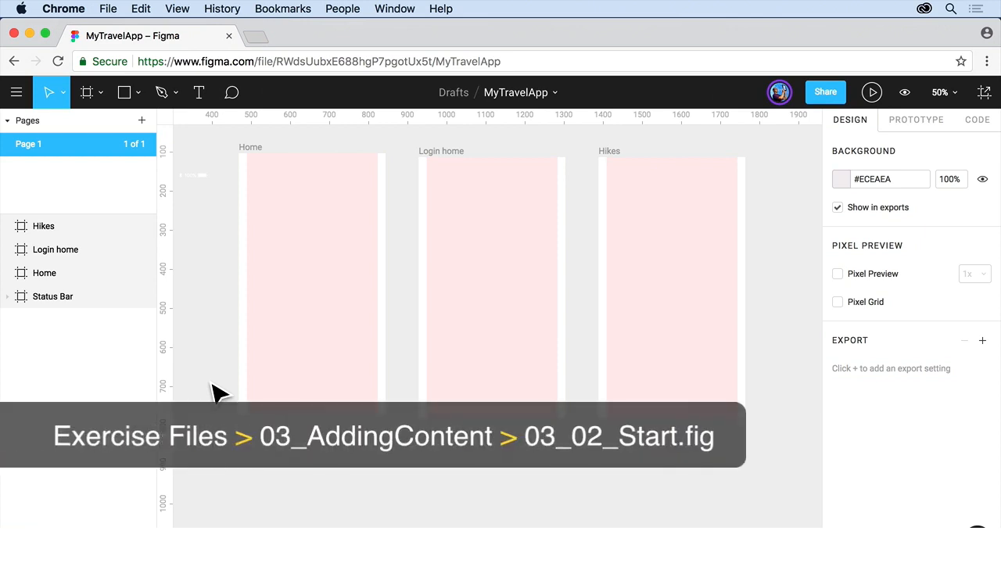
pyautogui.click(44, 272)
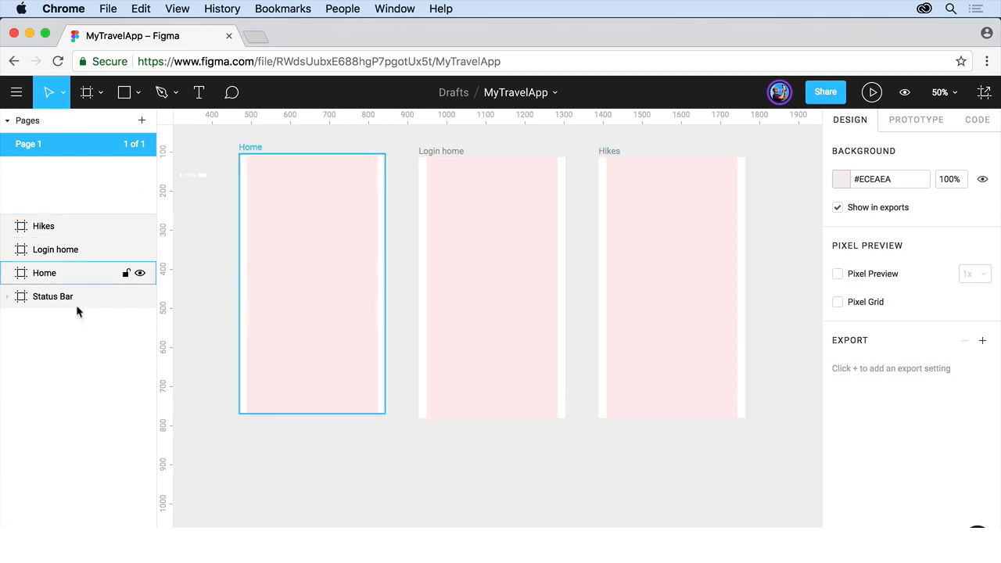
pyautogui.click(44, 226)
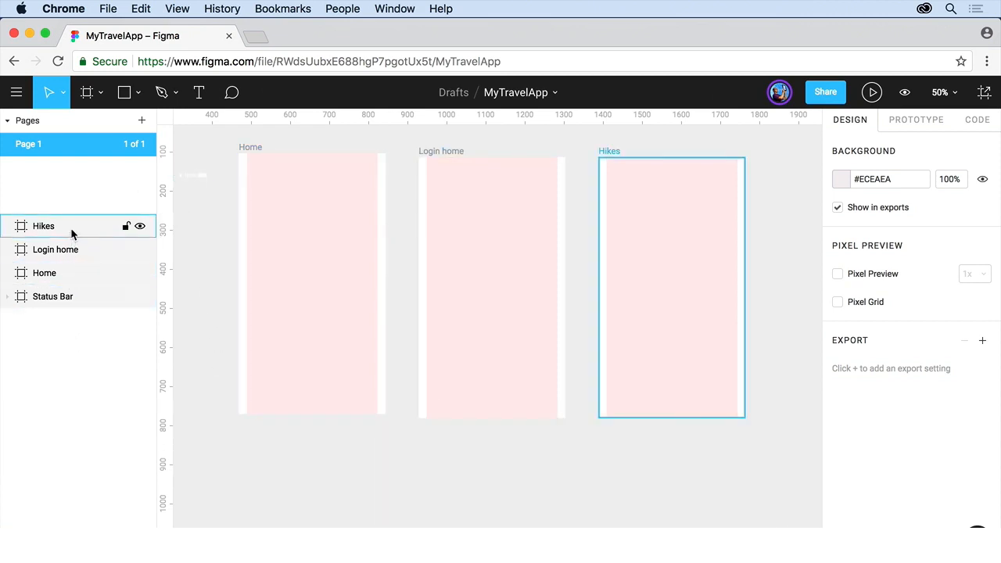
pyautogui.click(43, 273)
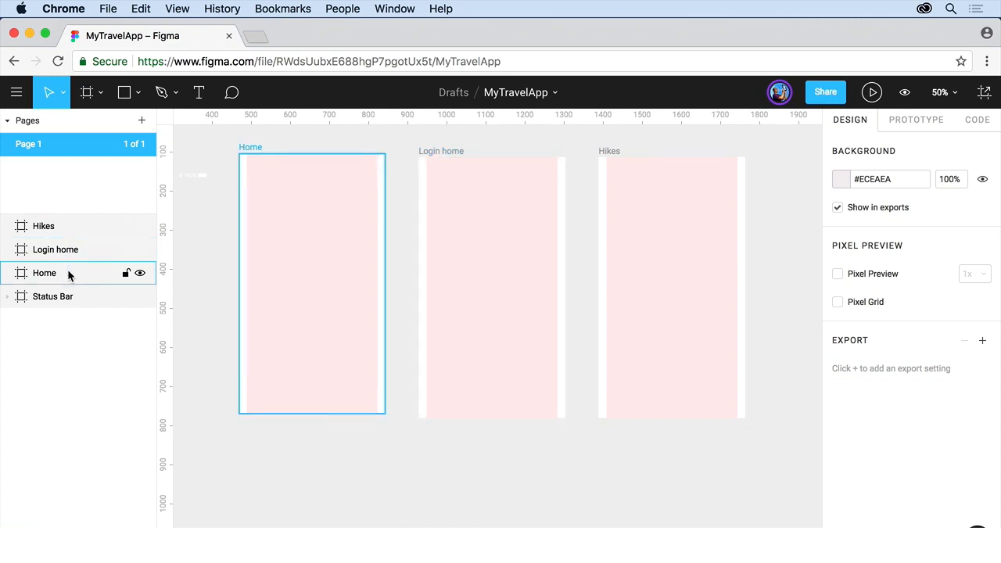
pyautogui.click(53, 296)
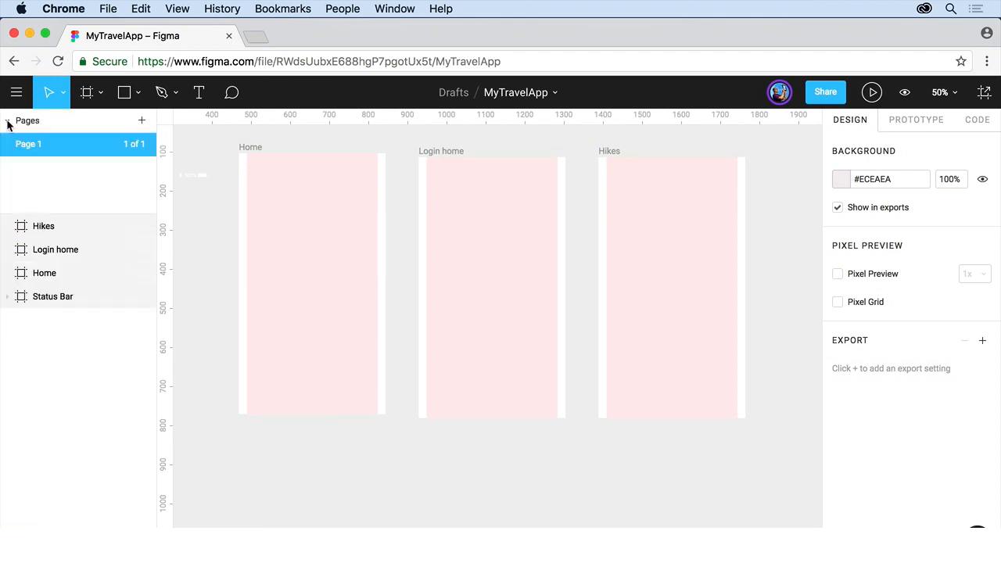
pyautogui.moveTo(41, 181)
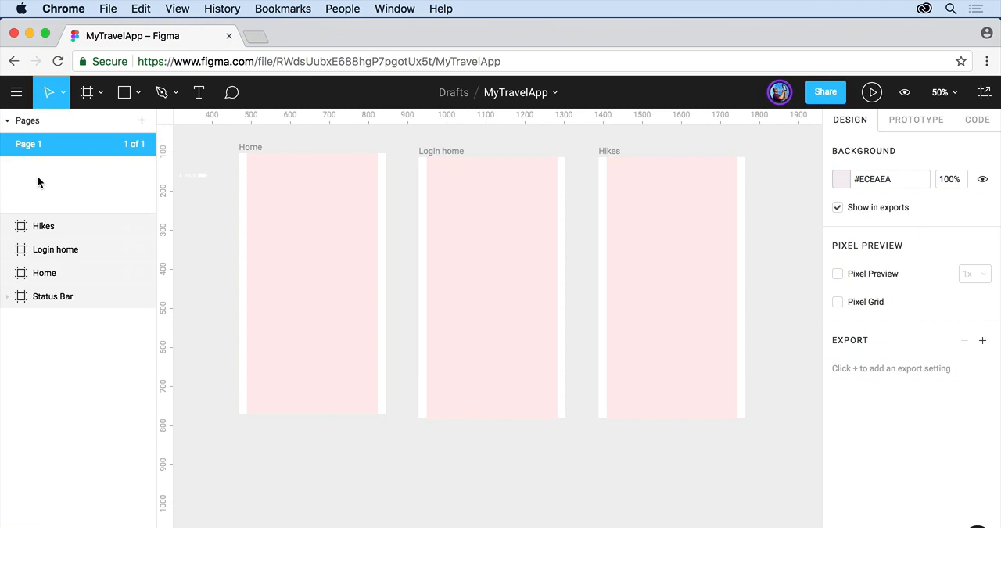
pyautogui.moveTo(227, 281)
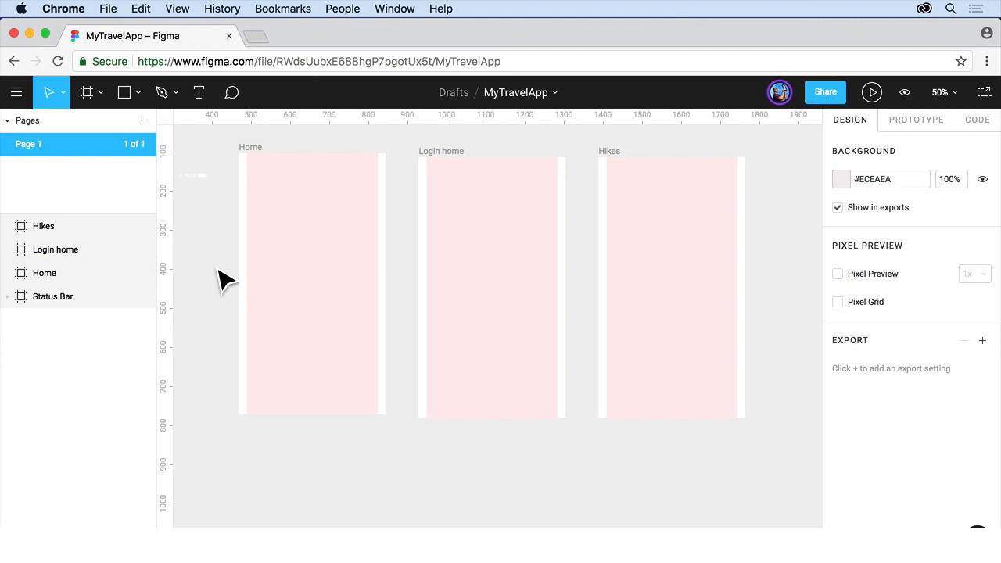
pyautogui.moveTo(122, 176)
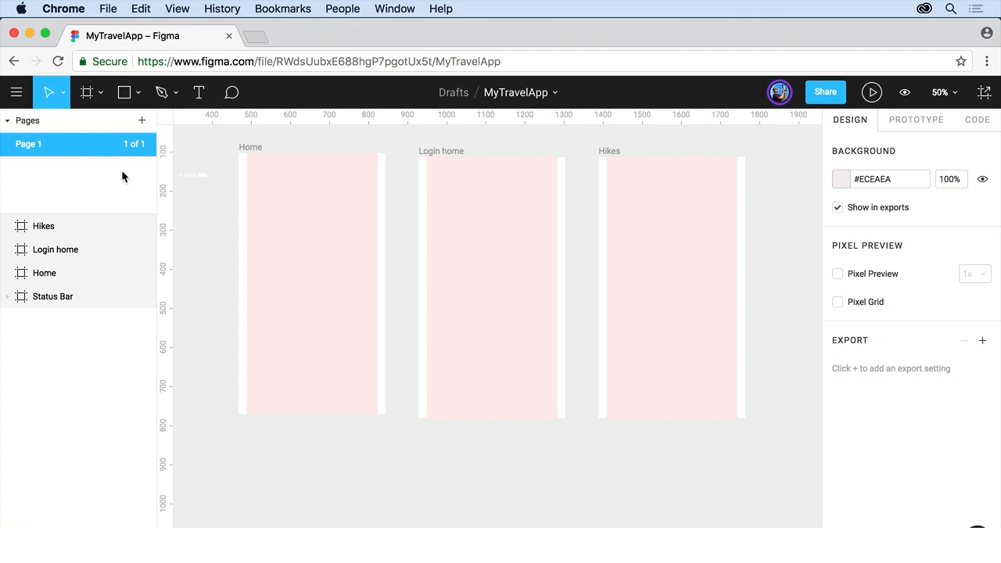
pyautogui.click(194, 176)
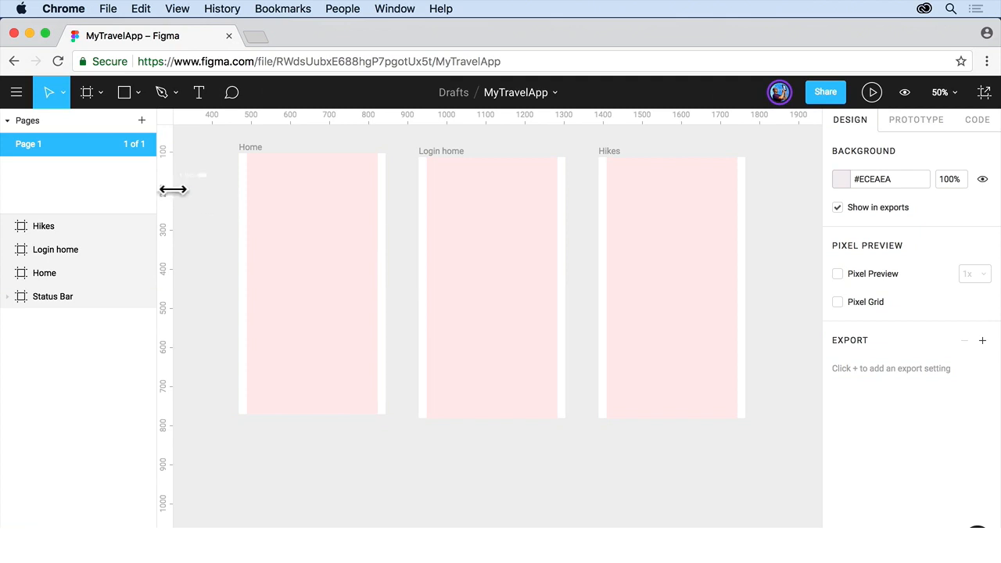
pyautogui.moveTo(153, 179)
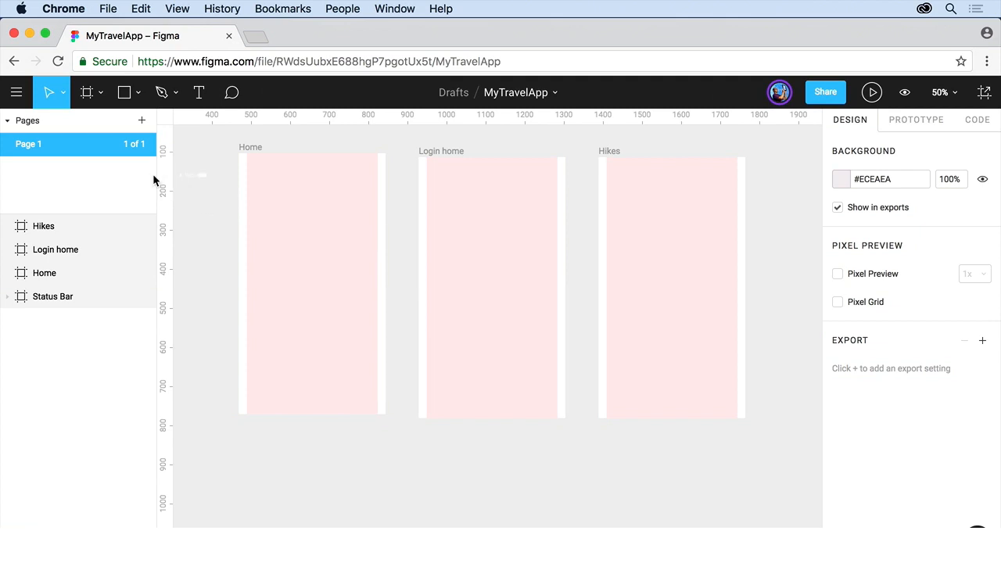
pyautogui.moveTo(141, 120)
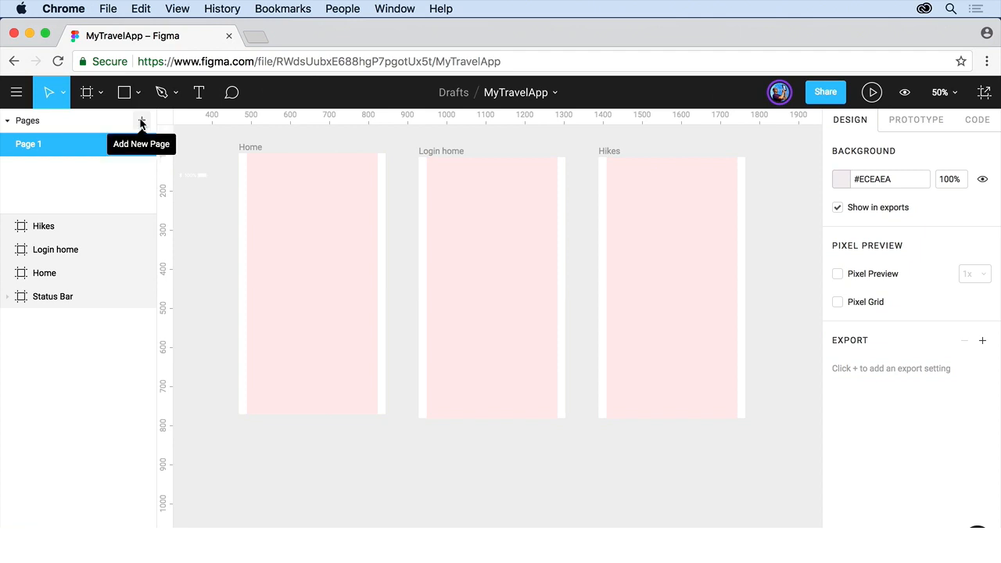
# Add a new page named 'Icons' and open it
pyautogui.click(141, 120)
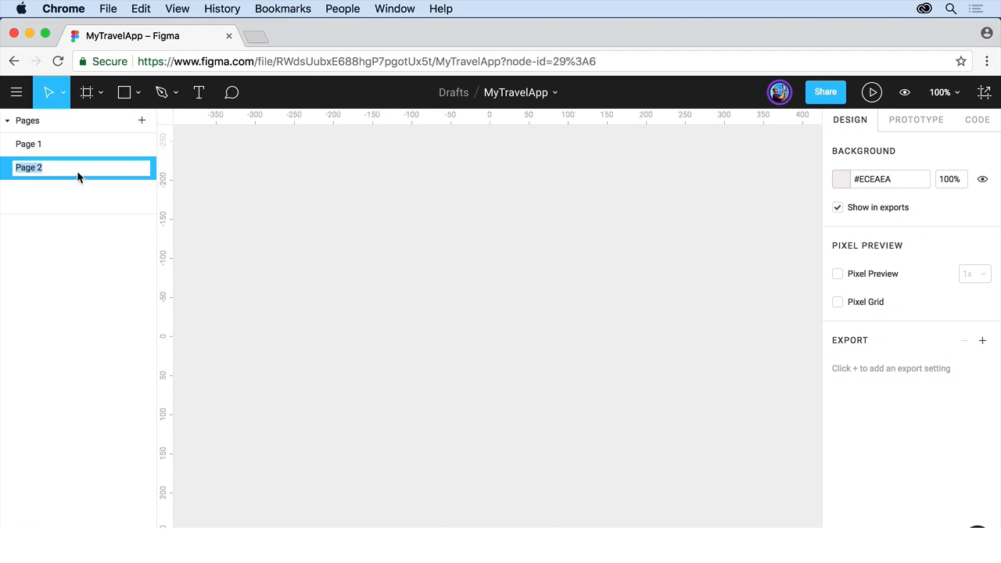
pyautogui.write('Icons')
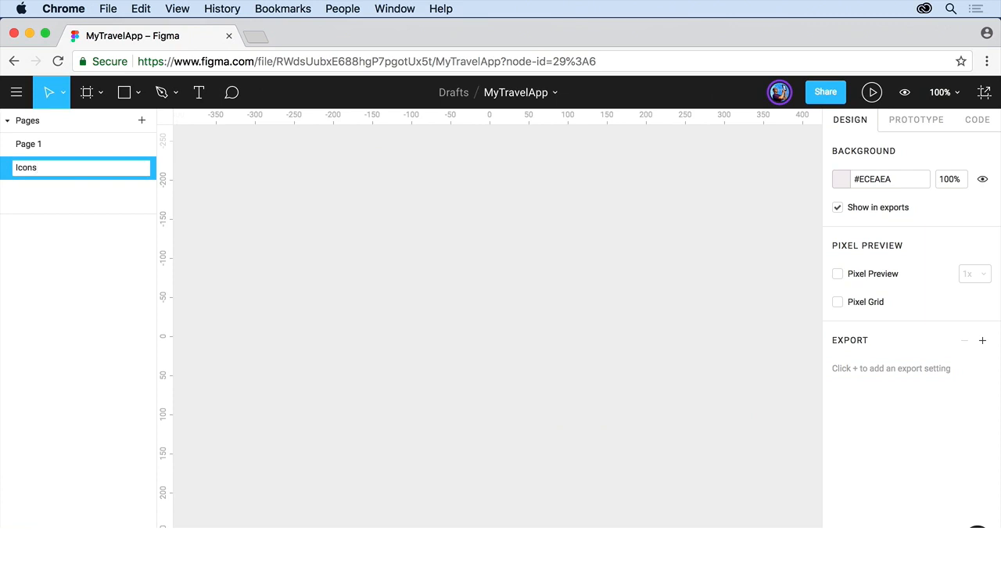
pyautogui.click(25, 167)
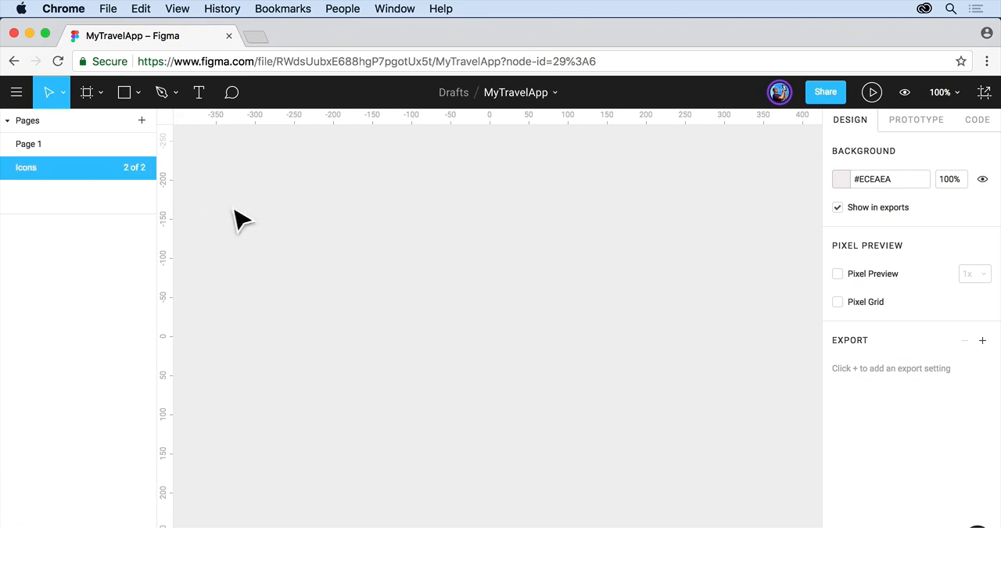
pyautogui.moveTo(445, 441)
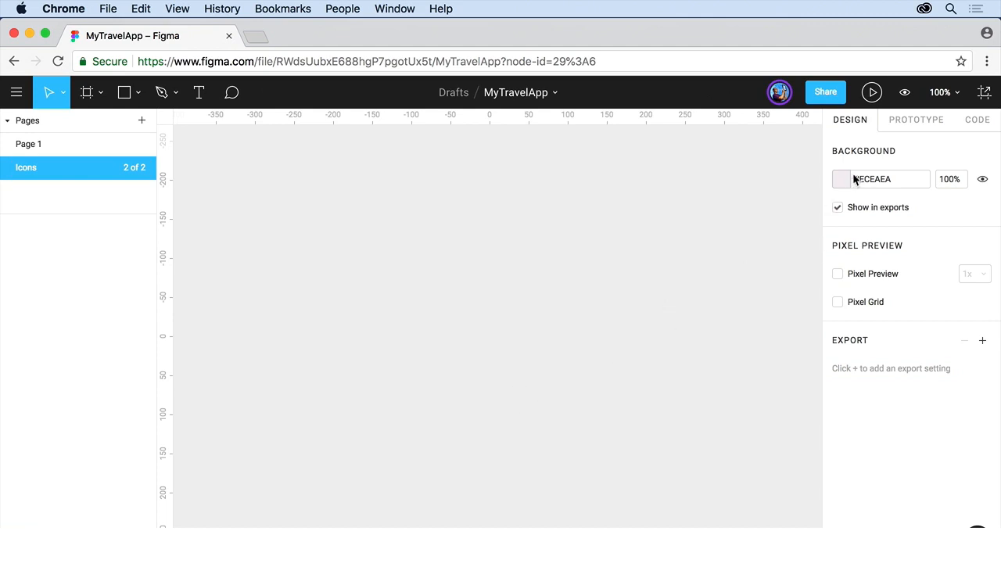
pyautogui.moveTo(404, 316)
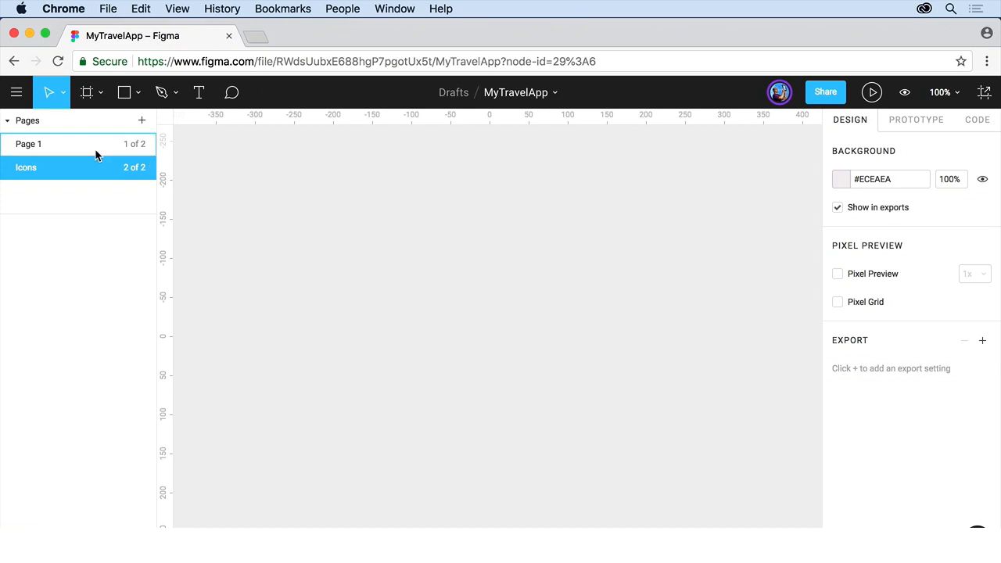
pyautogui.moveTo(88, 144)
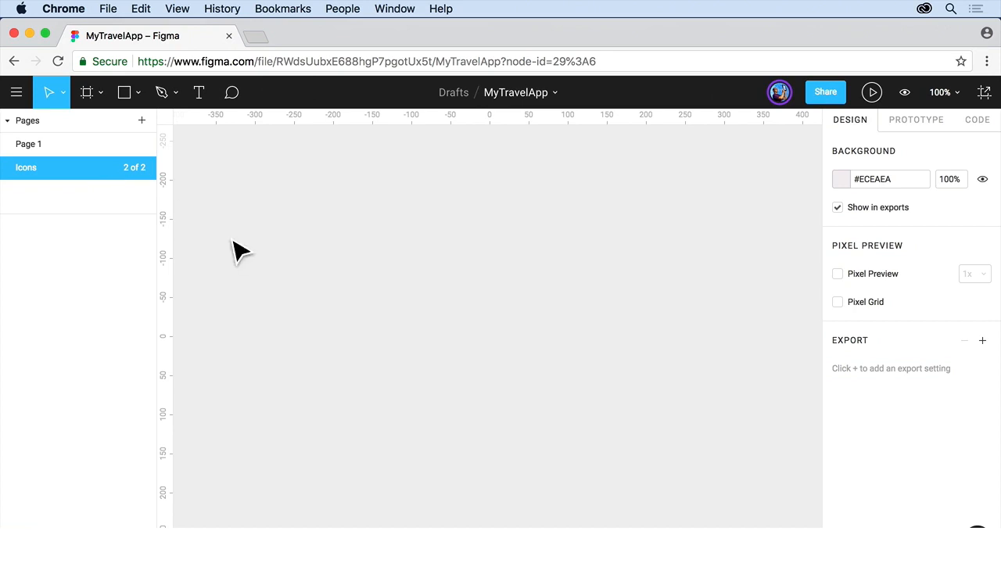
pyautogui.moveTo(175, 196)
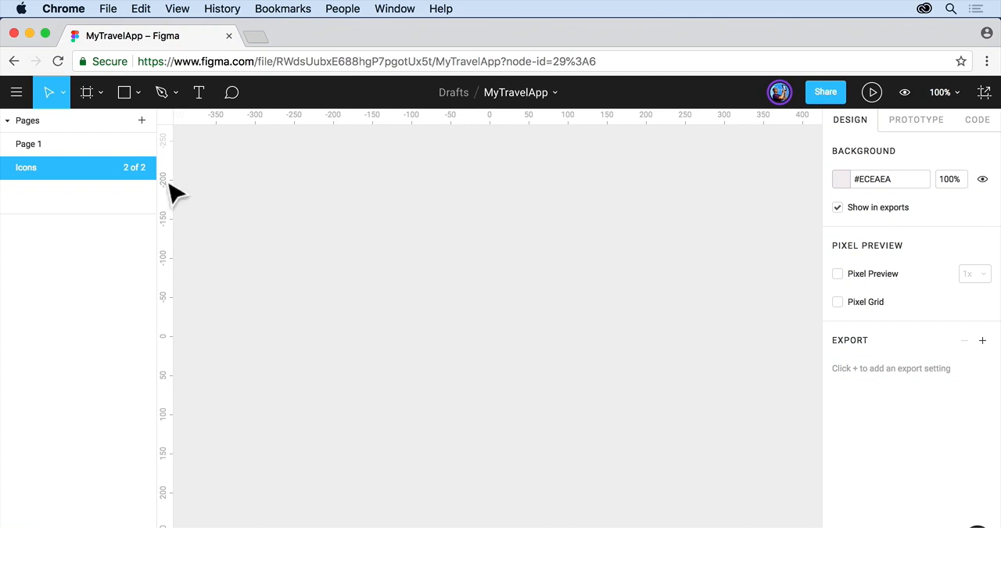
# On Page 1, select the Status Bar frame and move it via its context menu to the Icons page
pyautogui.click(28, 144)
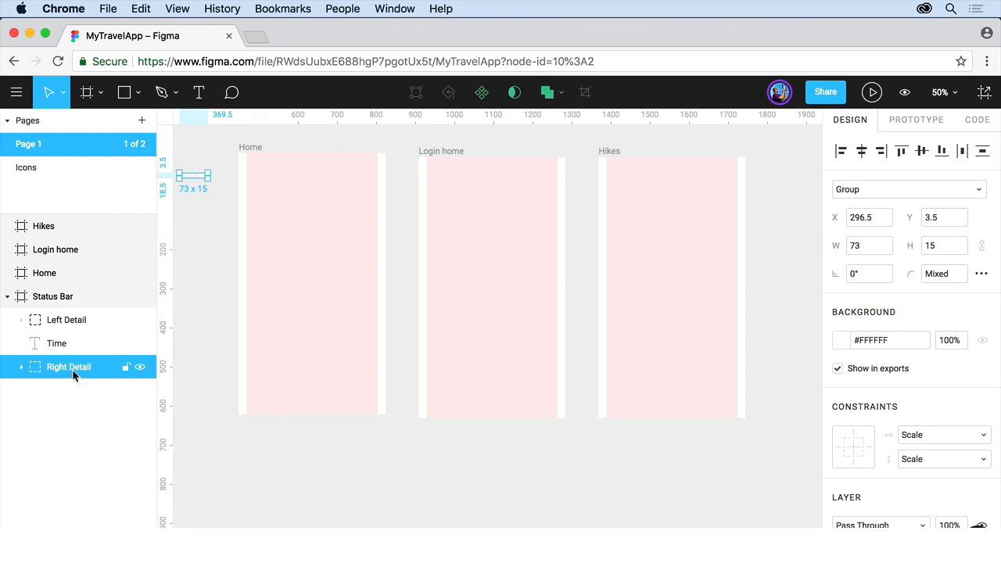
pyautogui.moveTo(53, 297)
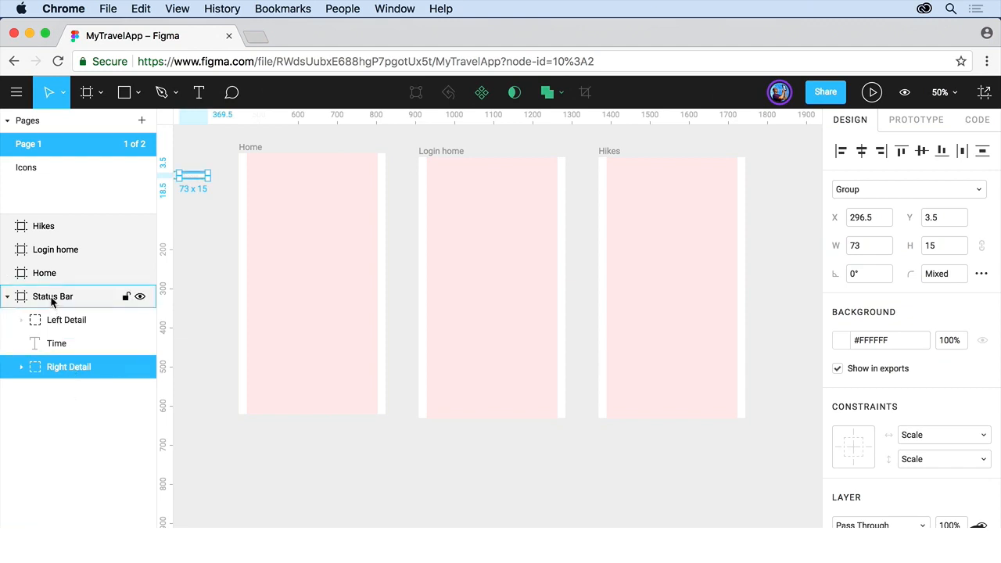
pyautogui.click(53, 297)
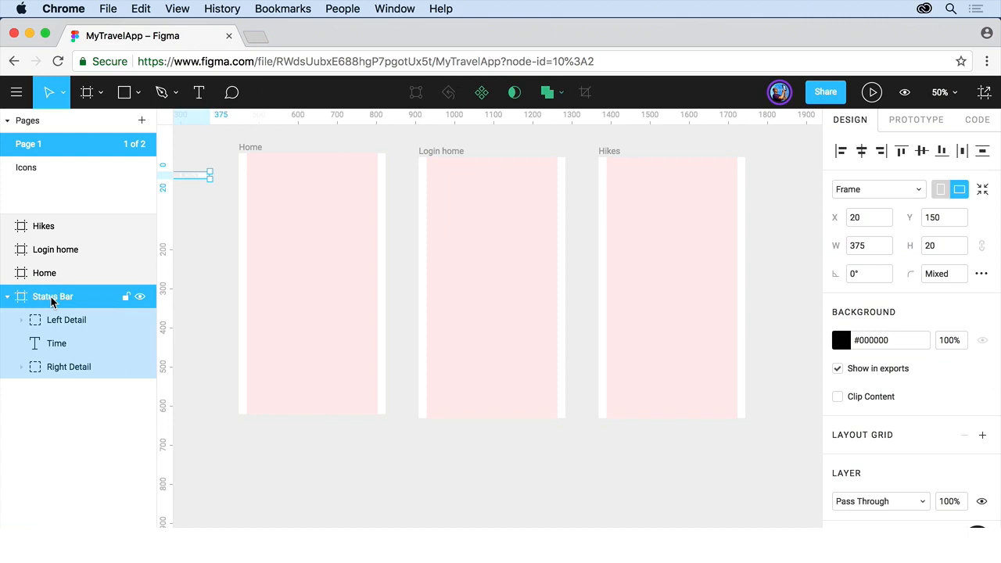
pyautogui.rightClick(54, 296)
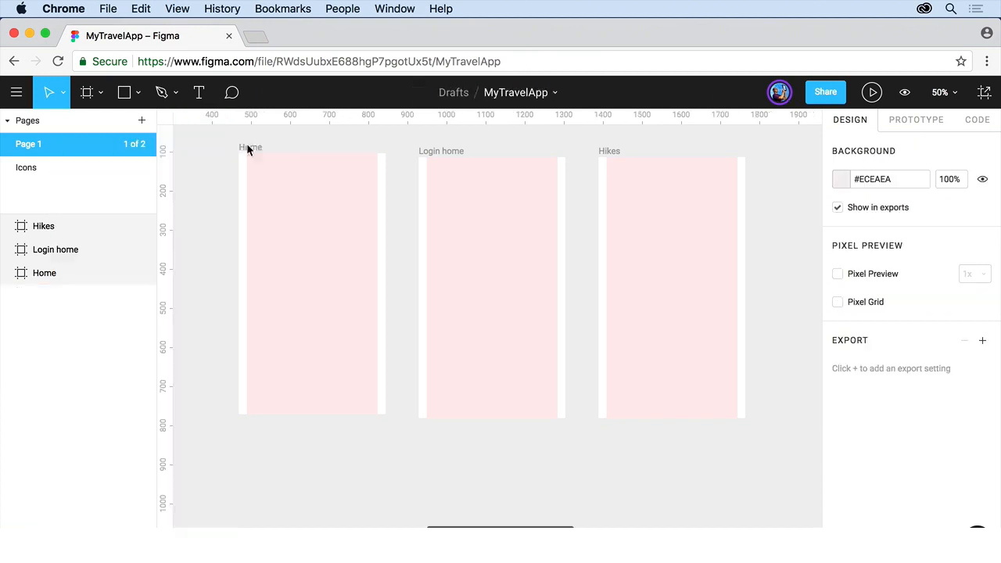
# Enlarge the Status Bar frame on the Icons page to test scaling, then restore it to 375 × 20
pyautogui.click(25, 168)
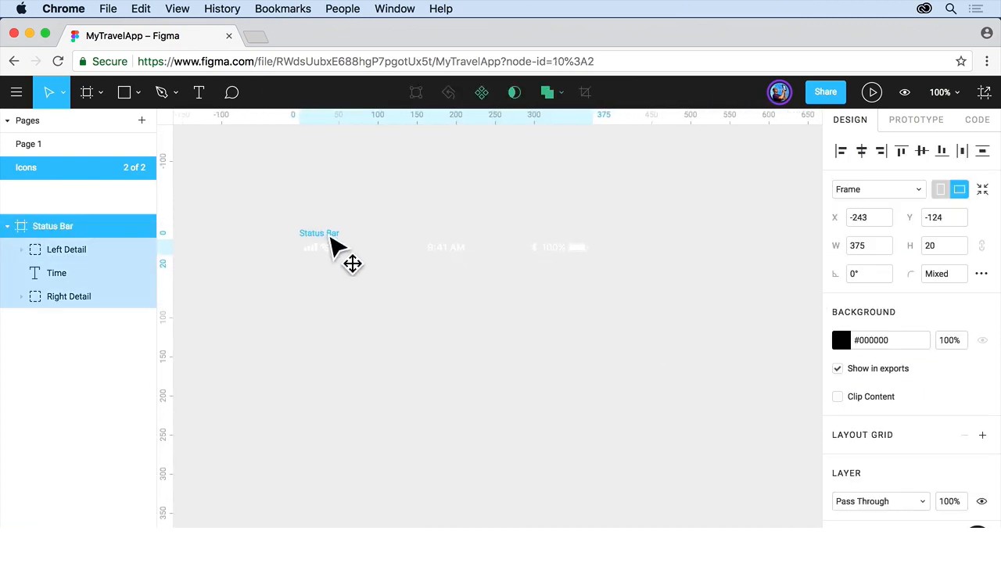
pyautogui.click(321, 238)
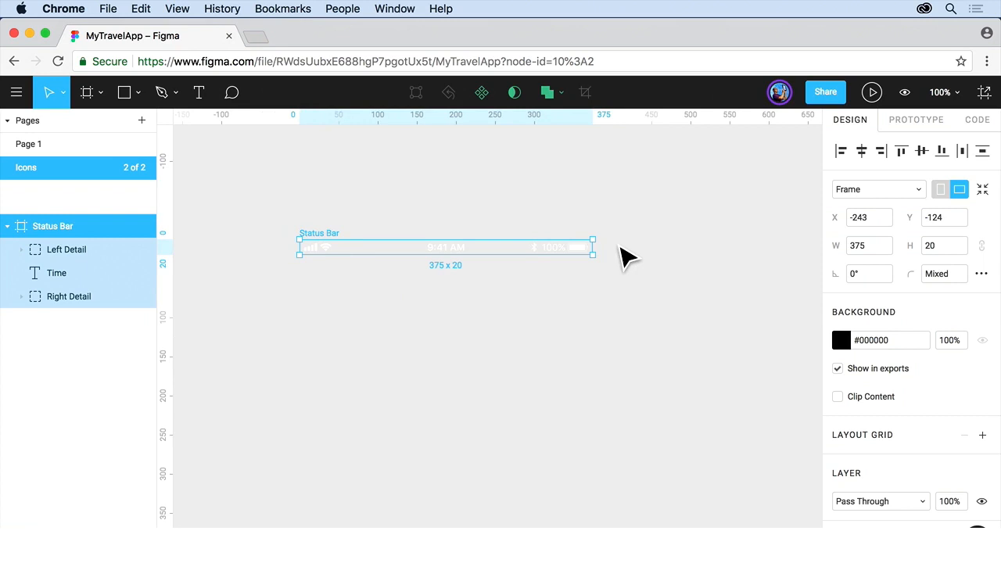
pyautogui.moveTo(195, 169)
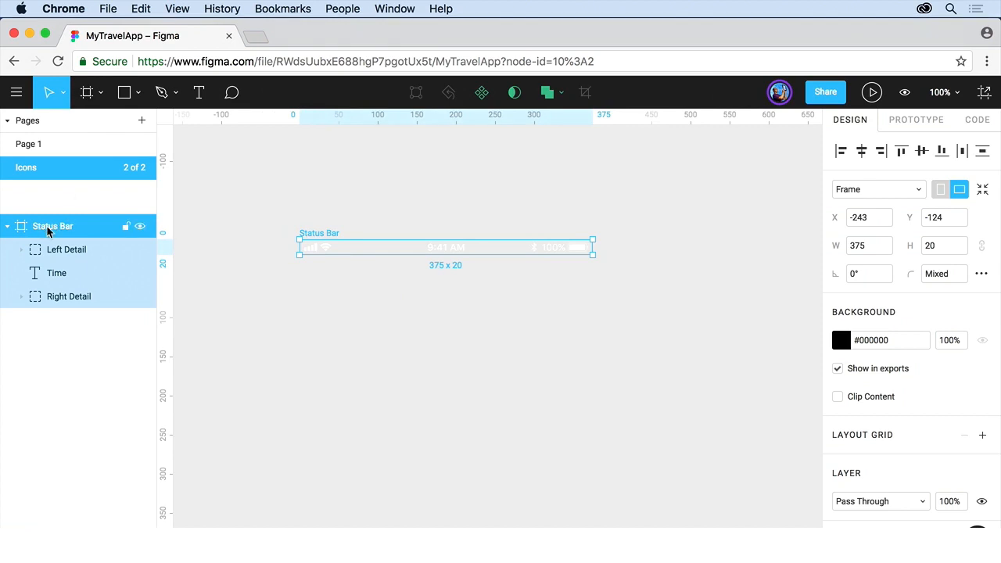
pyautogui.moveTo(587, 327)
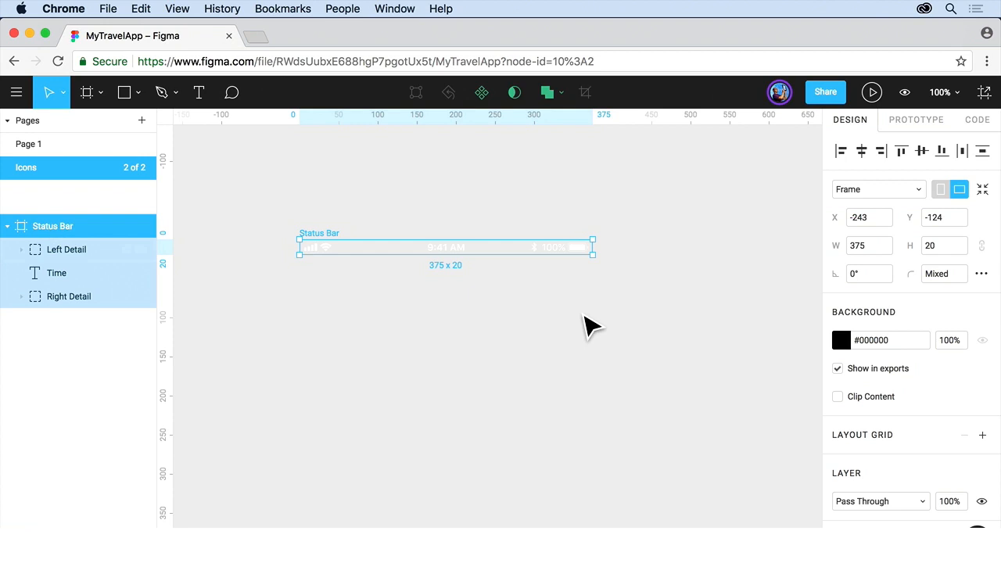
pyautogui.moveTo(607, 269)
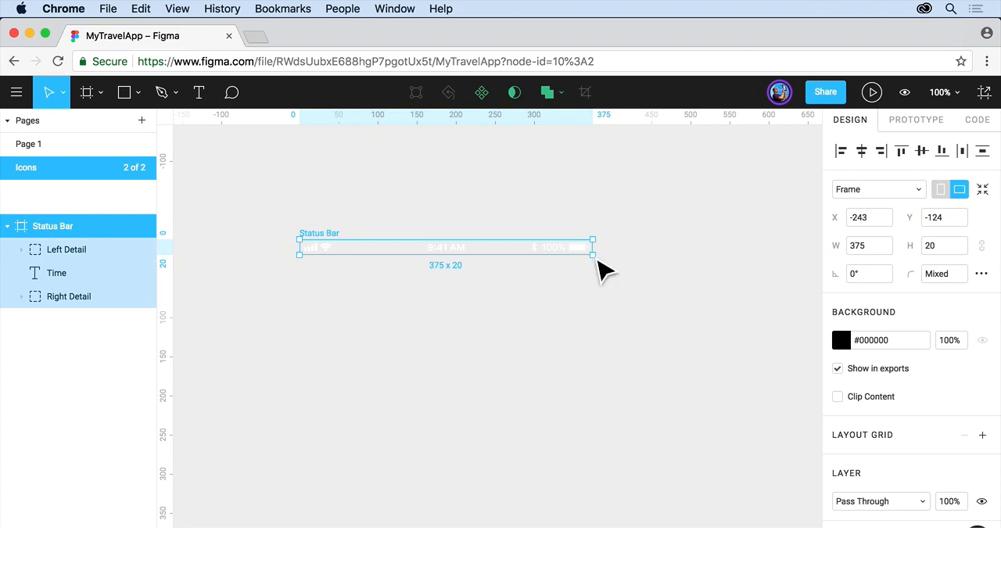
pyautogui.moveTo(593, 254); pyautogui.dragTo(726, 405)
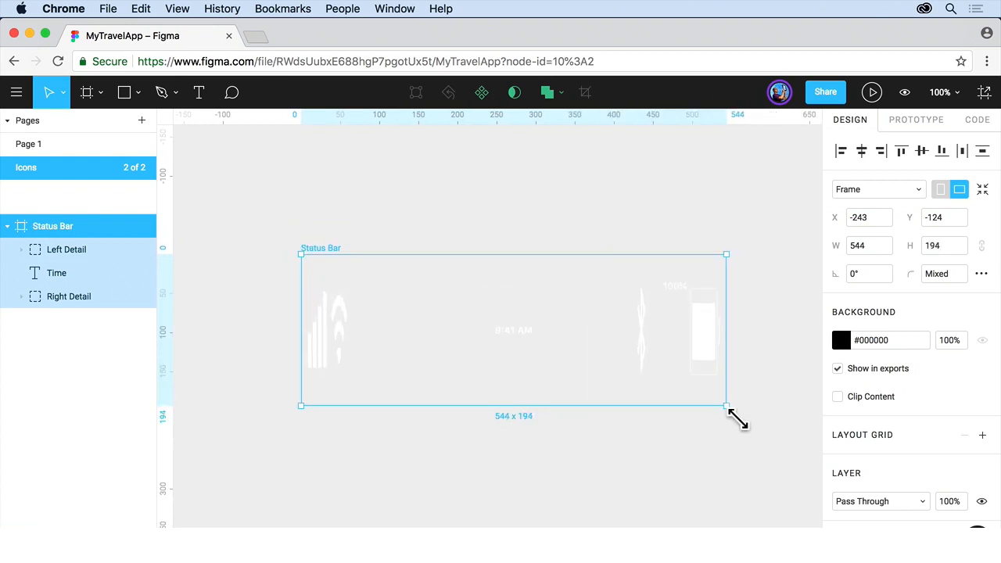
pyautogui.moveTo(728, 407); pyautogui.dragTo(647, 327)
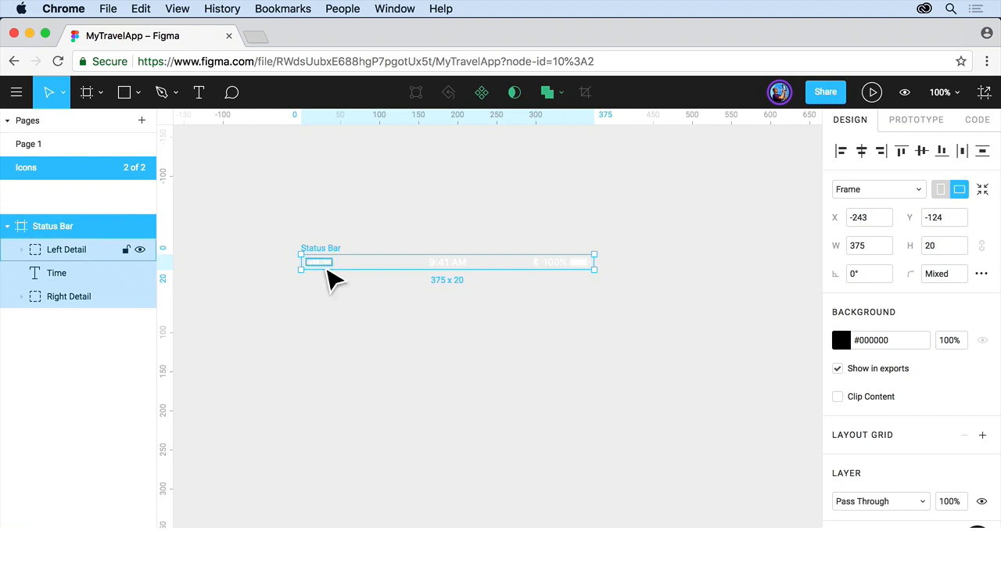
# Set Left Detail's vertical constraint to Top and resize the Status Bar frame to verify it stays pinned
pyautogui.click(66, 250)
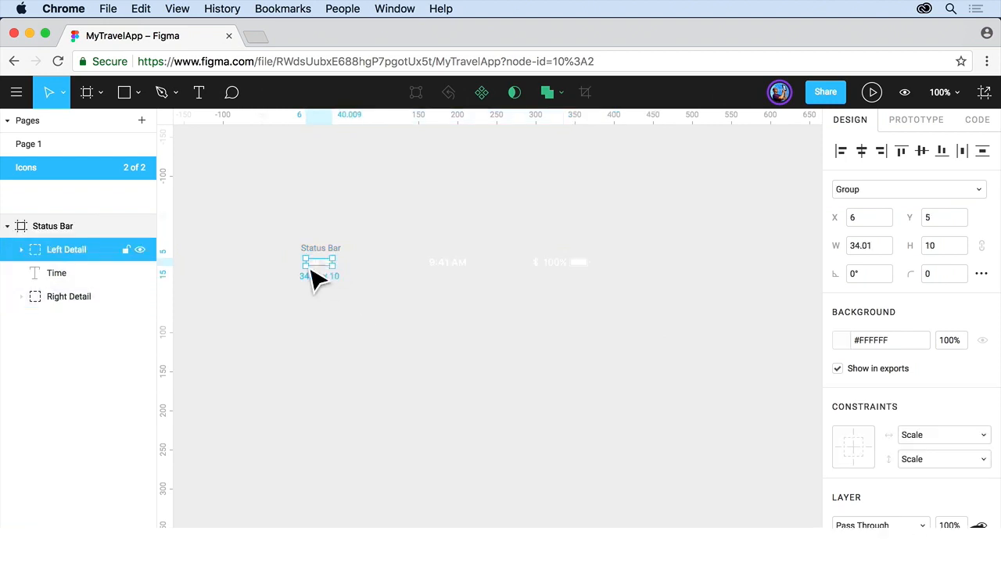
pyautogui.moveTo(332, 297)
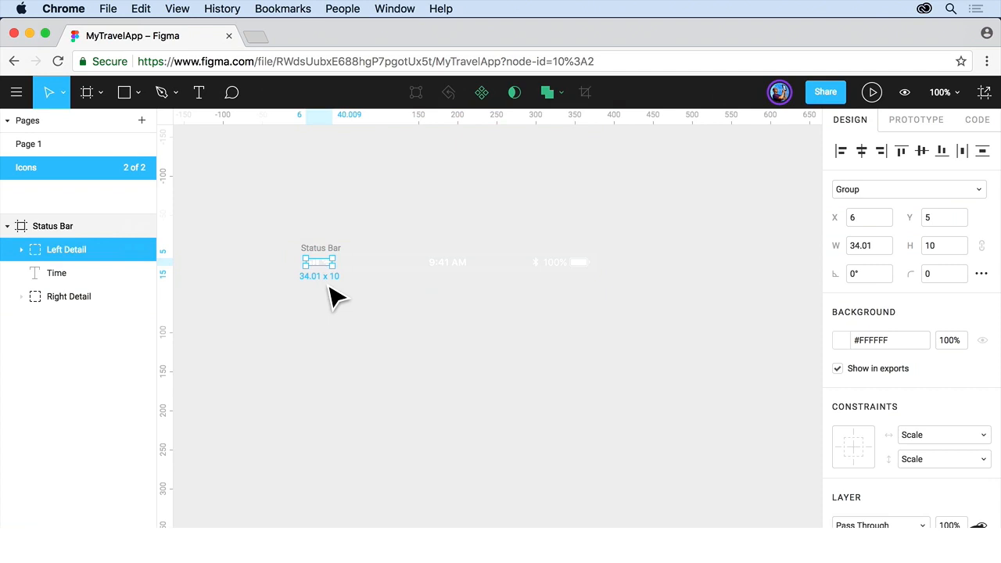
pyautogui.moveTo(915, 448)
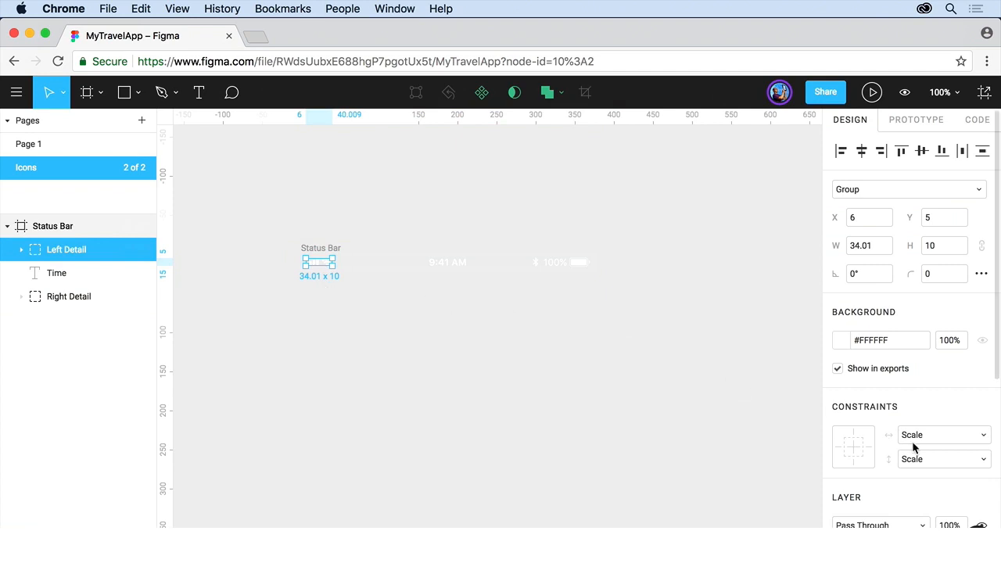
pyautogui.moveTo(942, 438)
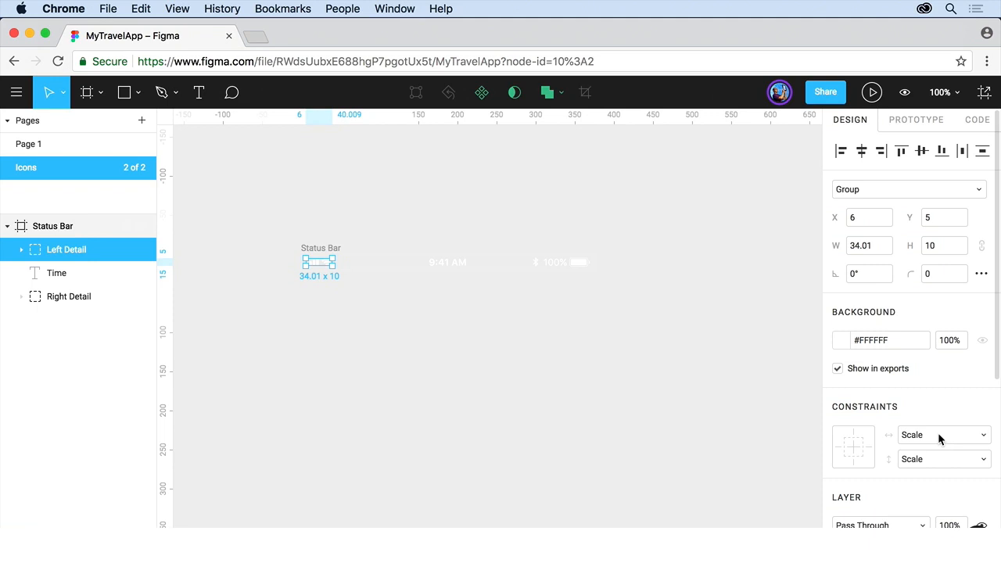
pyautogui.click(942, 435)
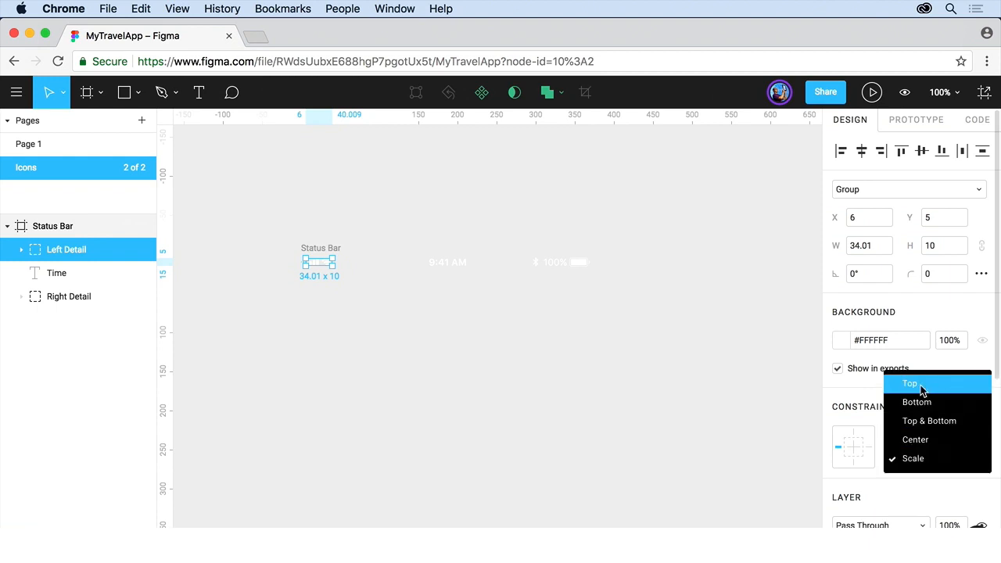
pyautogui.click(911, 383)
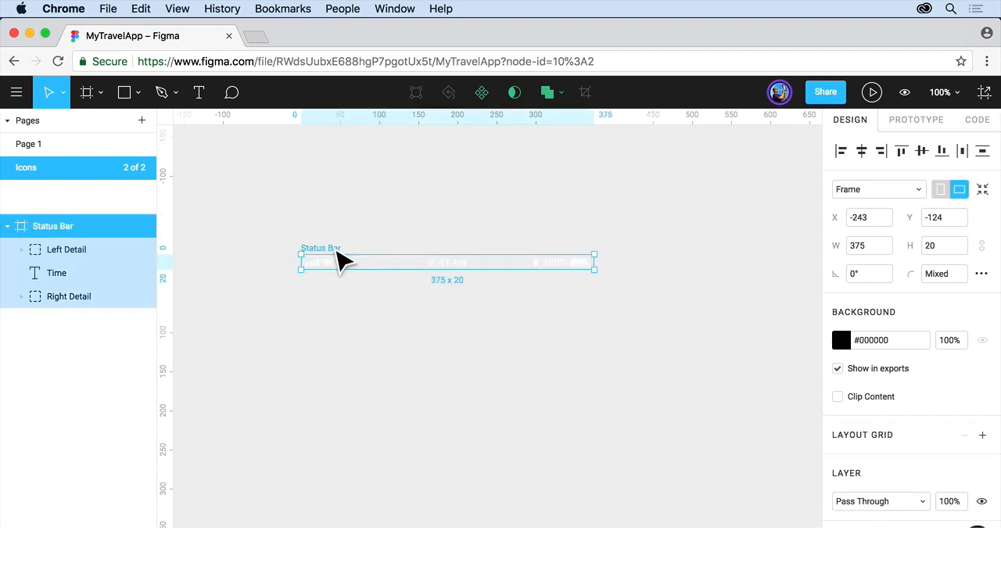
pyautogui.moveTo(594, 262); pyautogui.dragTo(592, 337)
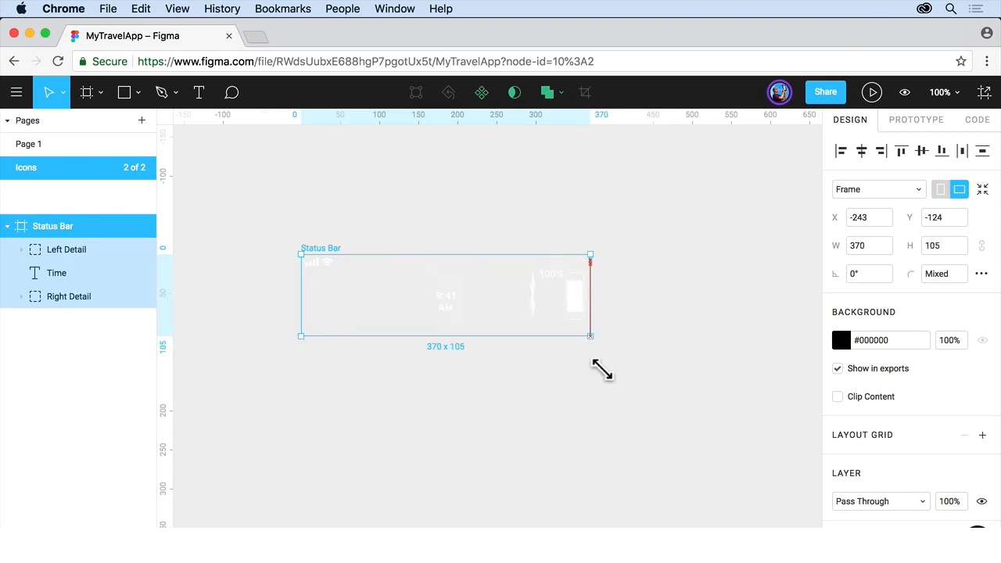
pyautogui.moveTo(590, 335); pyautogui.dragTo(648, 401)
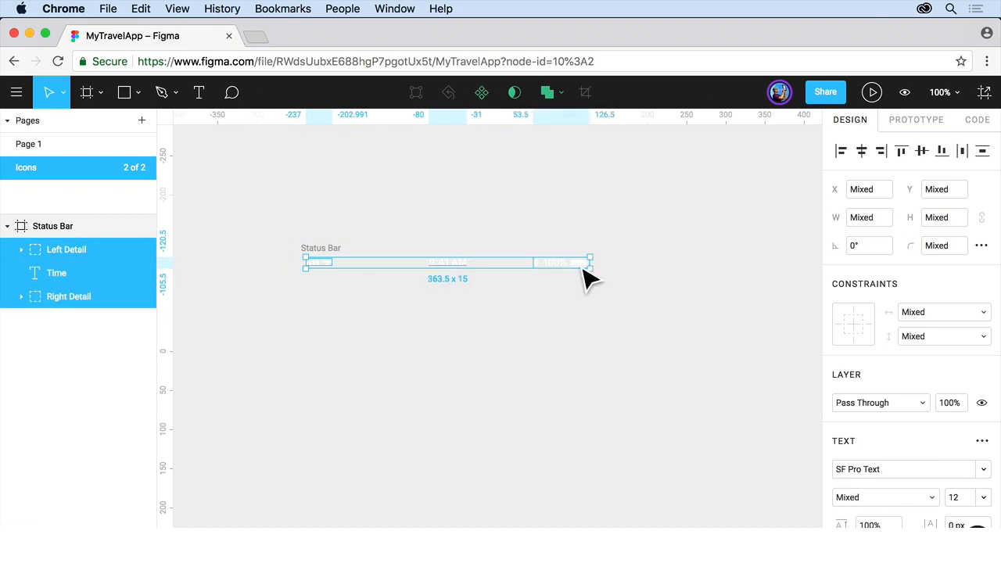
# Group the selected Left Detail, Time and Right Detail items via Group Selection
pyautogui.rightClick(587, 274)
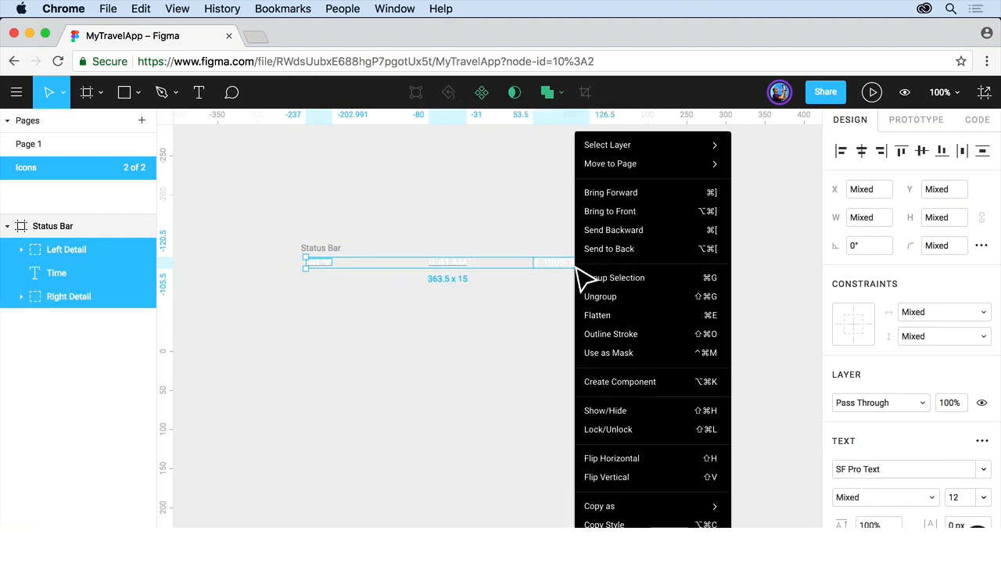
pyautogui.moveTo(669, 279)
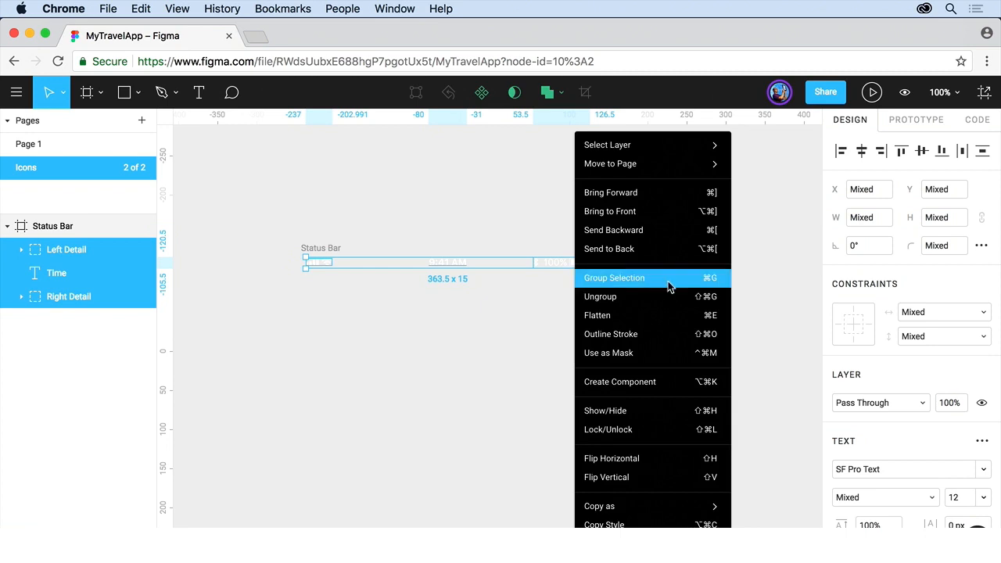
pyautogui.click(613, 278)
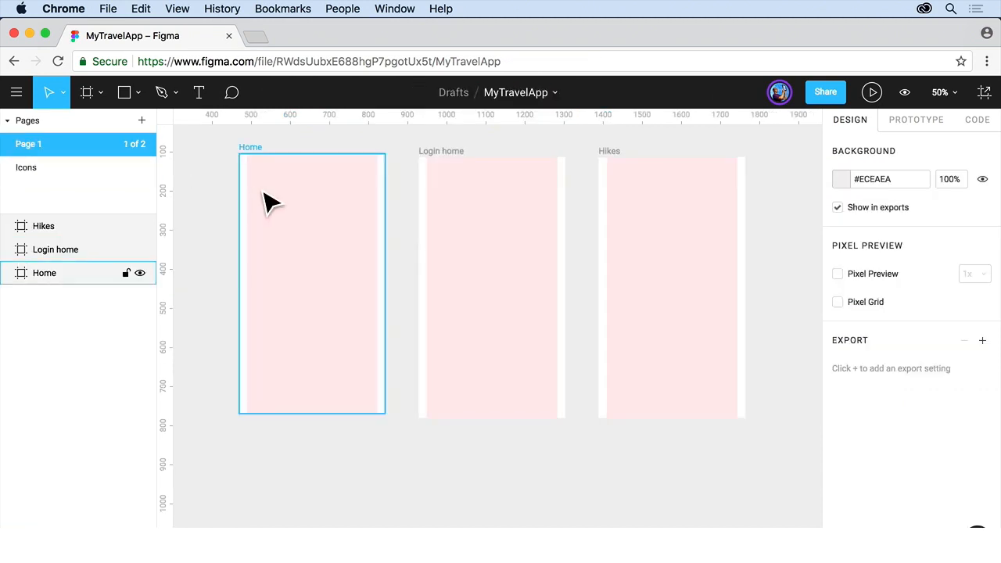
# Select the Home frame on Page 1 as the paste target for the status bar group
pyautogui.click(488, 336)
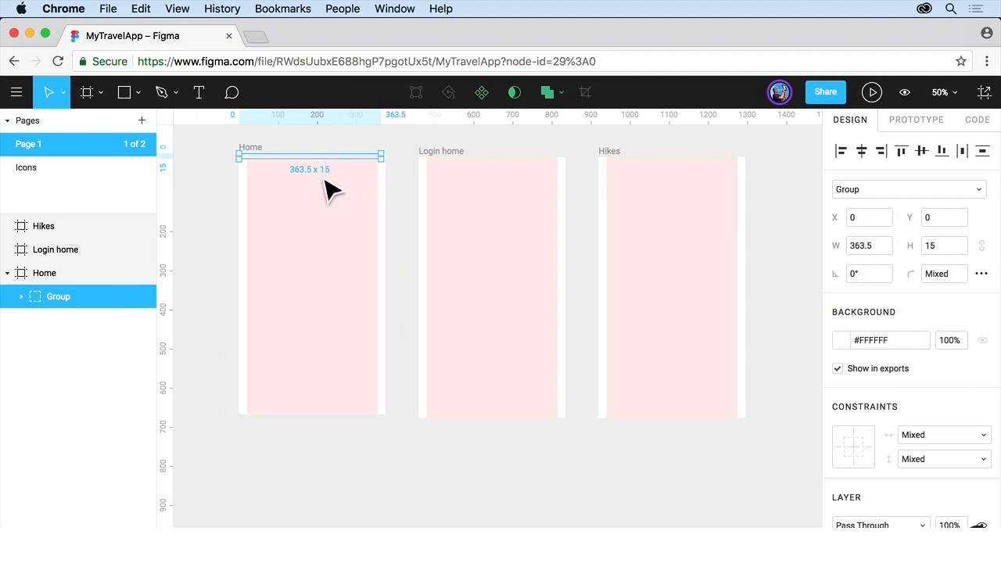
pyautogui.moveTo(410, 217)
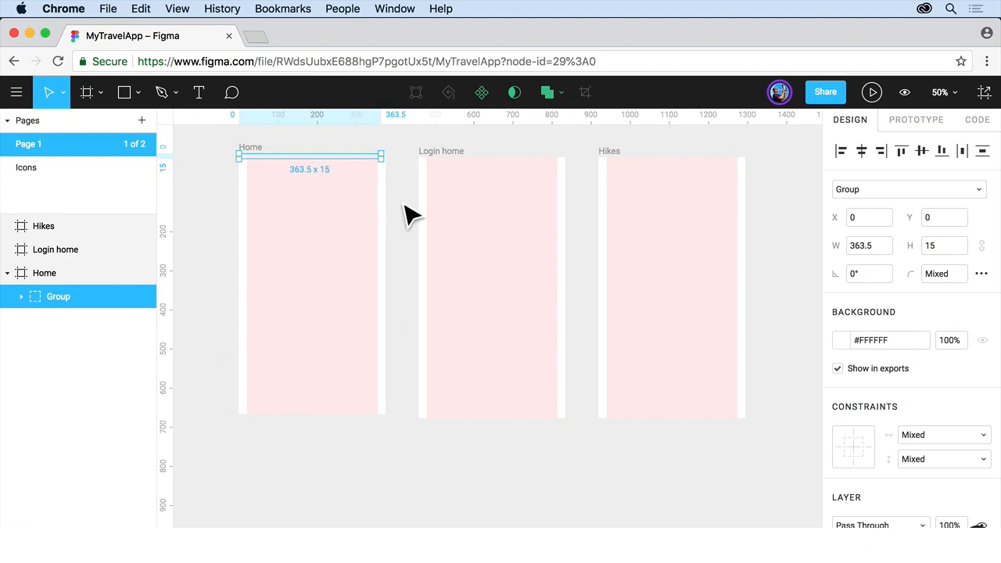